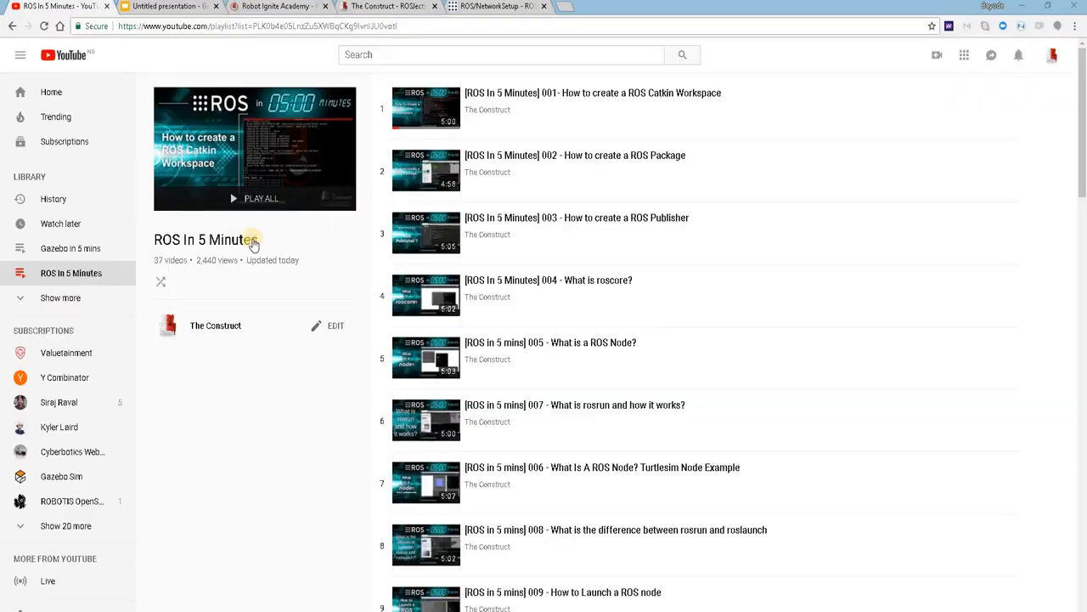
Step: Browse the ROS In 5 Minutes playlist, then view the ROS_IP slides and Robot Ignite Academy tab
{"action": "double_click", "coordinate": [219, 239]}
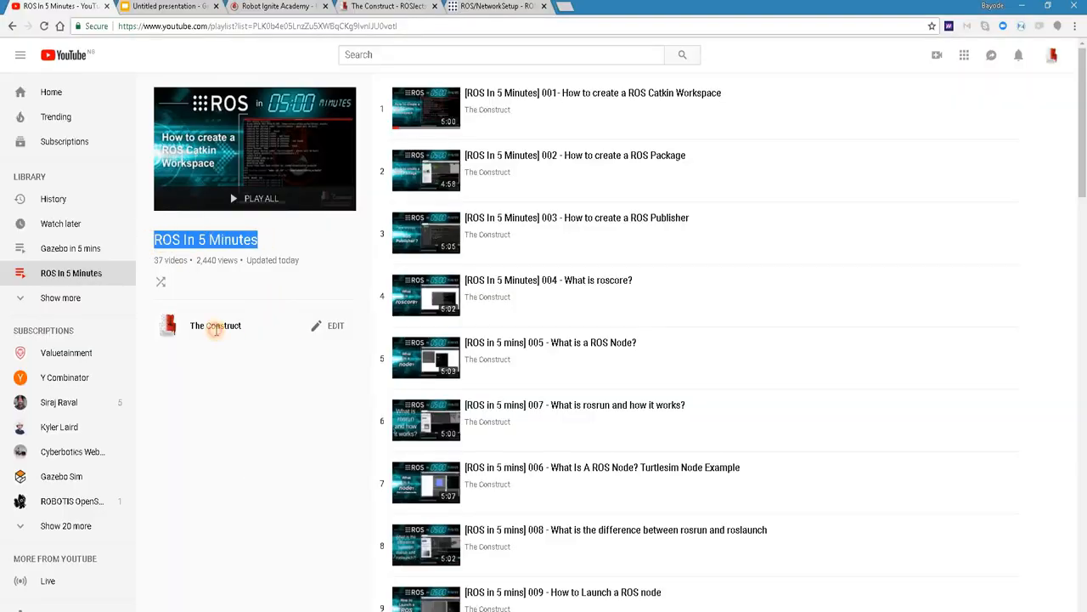
{"action": "scroll", "scroll_direction": "down", "scroll_amount": 3}
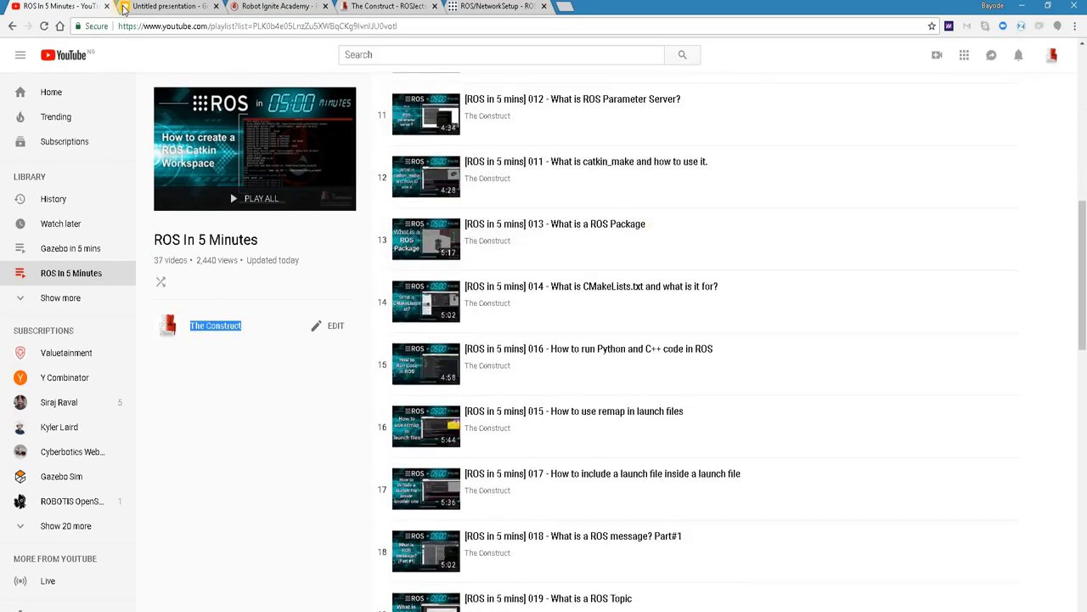
{"action": "left_click", "coordinate": [170, 6]}
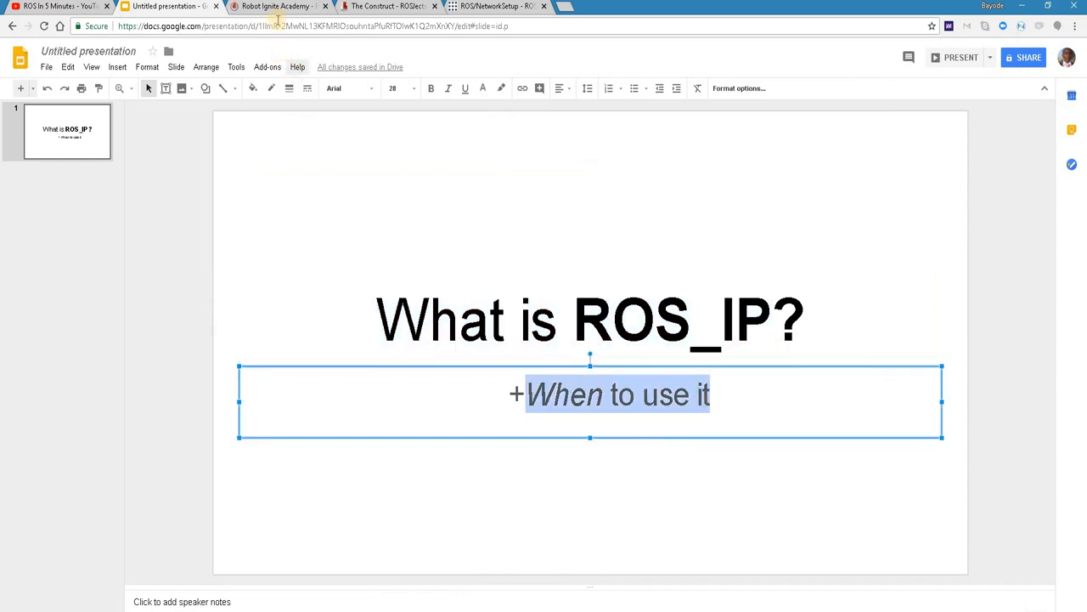
{"action": "left_click", "coordinate": [274, 6]}
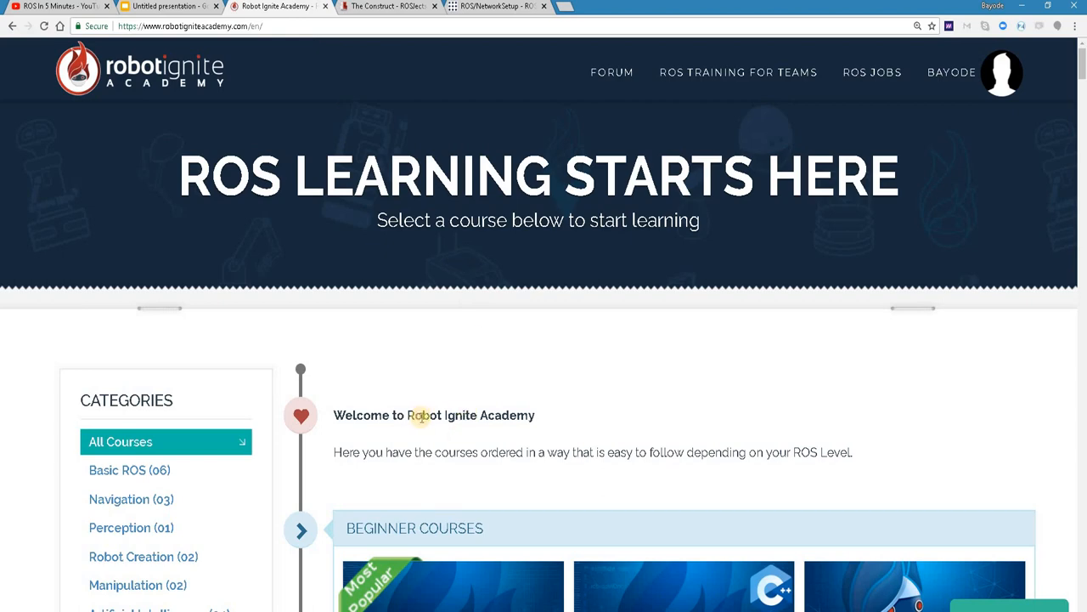
Step: Scroll through Robot Ignite Academy's beginner and intermediate courses, then switch to the ROSjects list
{"action": "double_click", "coordinate": [471, 415]}
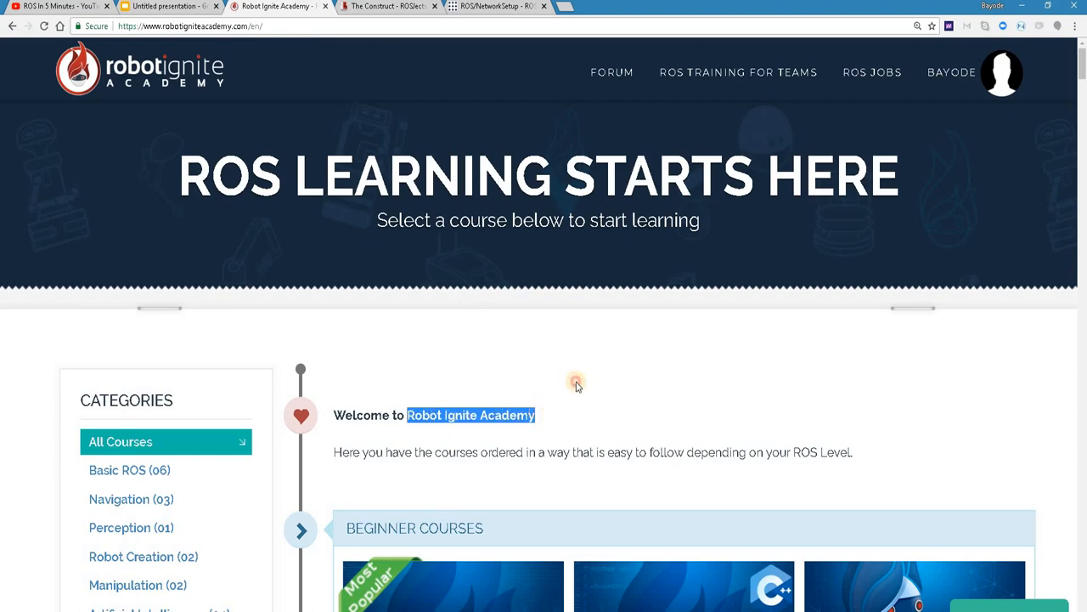
{"action": "scroll", "scroll_direction": "down", "scroll_amount": 3}
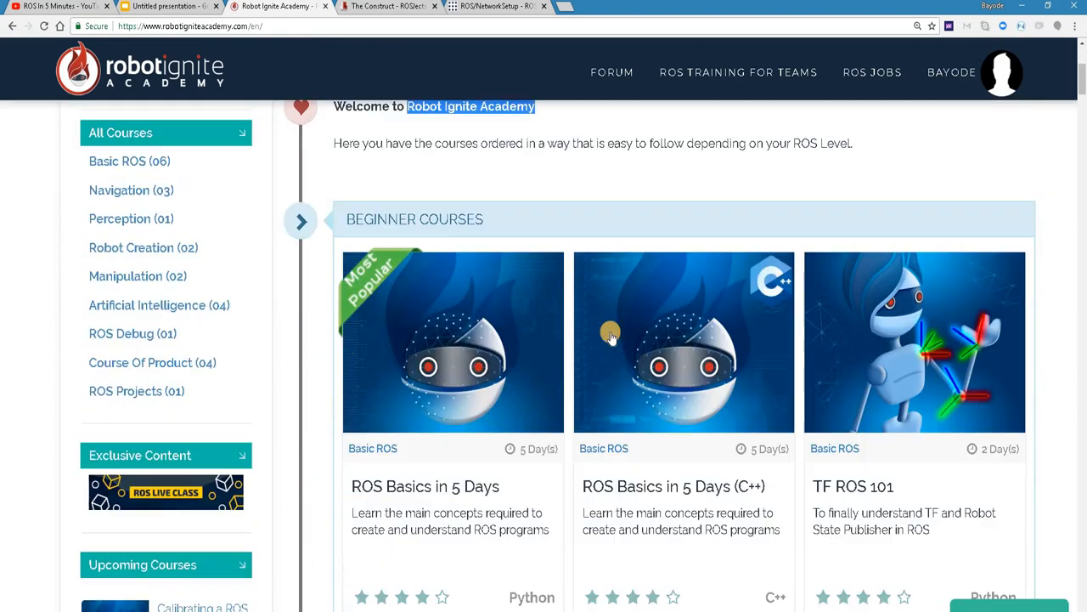
{"action": "scroll", "scroll_direction": "down", "scroll_amount": 3}
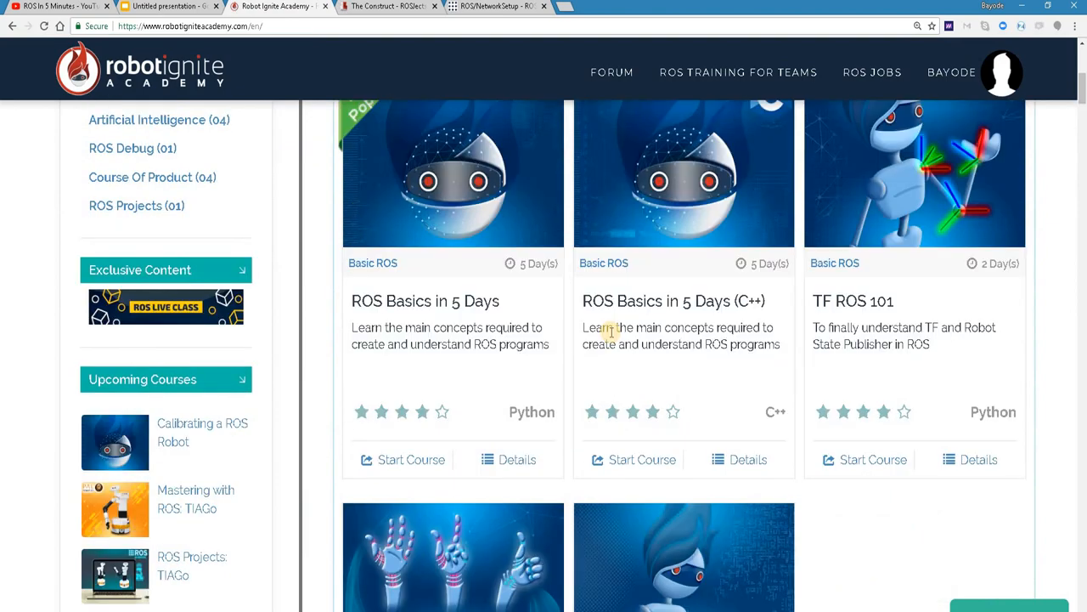
{"action": "scroll", "scroll_direction": "down", "scroll_amount": 3}
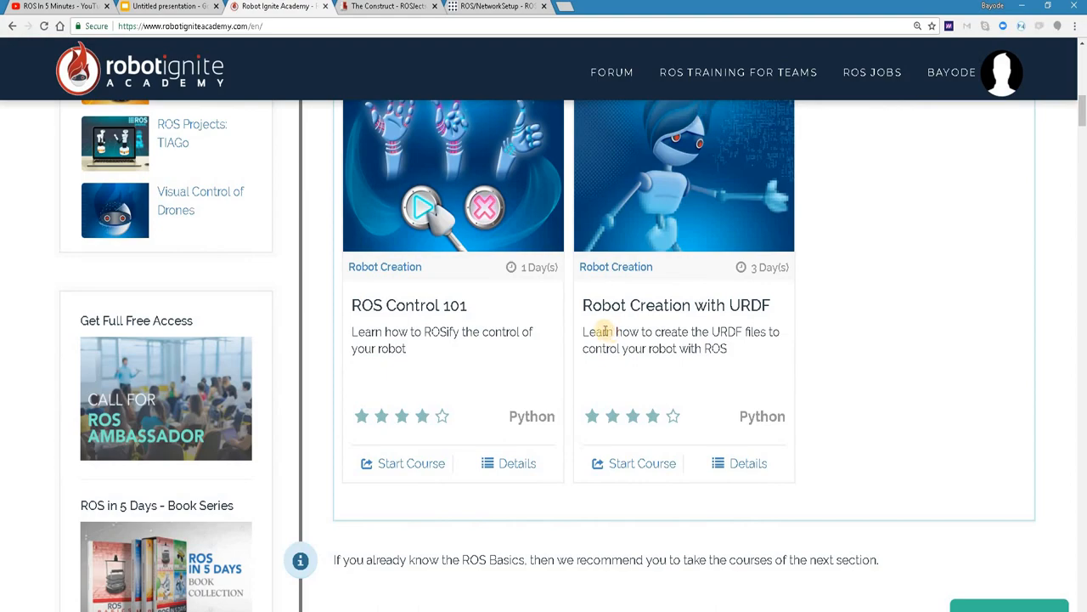
{"action": "scroll", "scroll_direction": "down", "scroll_amount": 3}
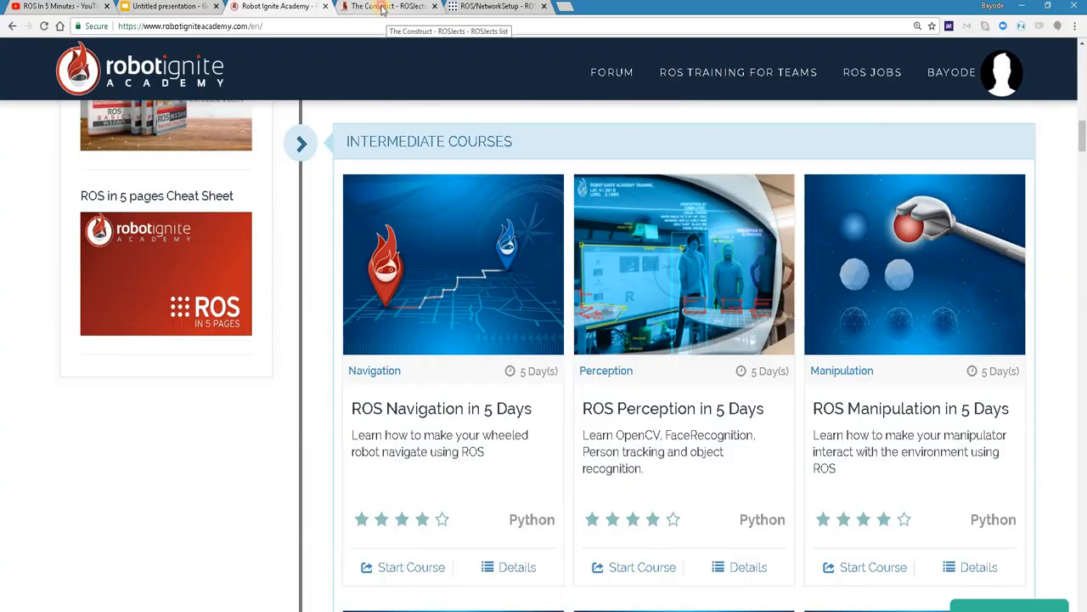
{"action": "left_click", "coordinate": [386, 6]}
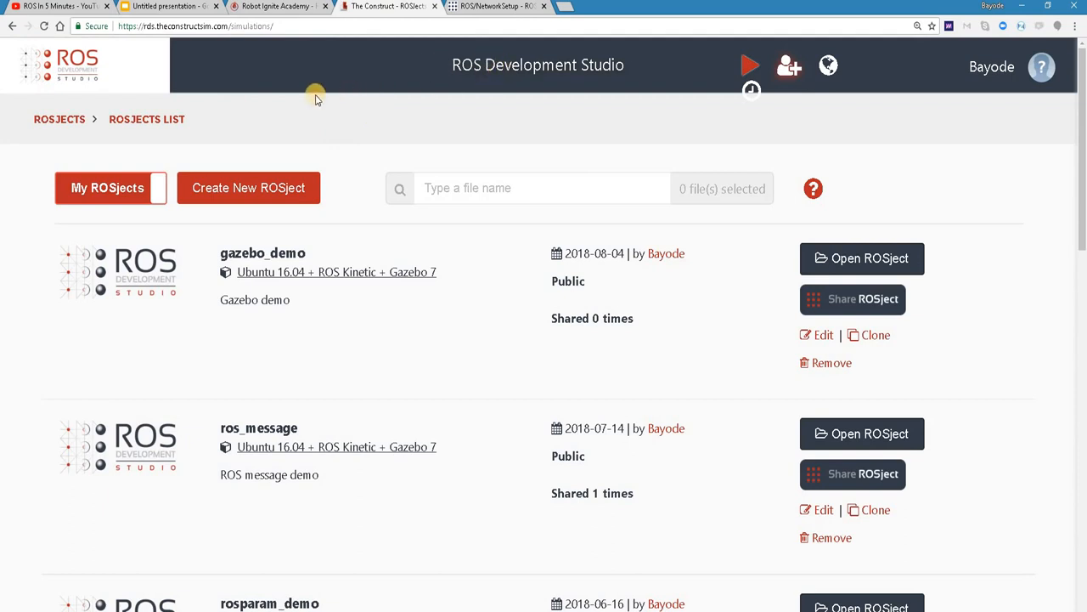
{"action": "mouse_move", "coordinate": [453, 65]}
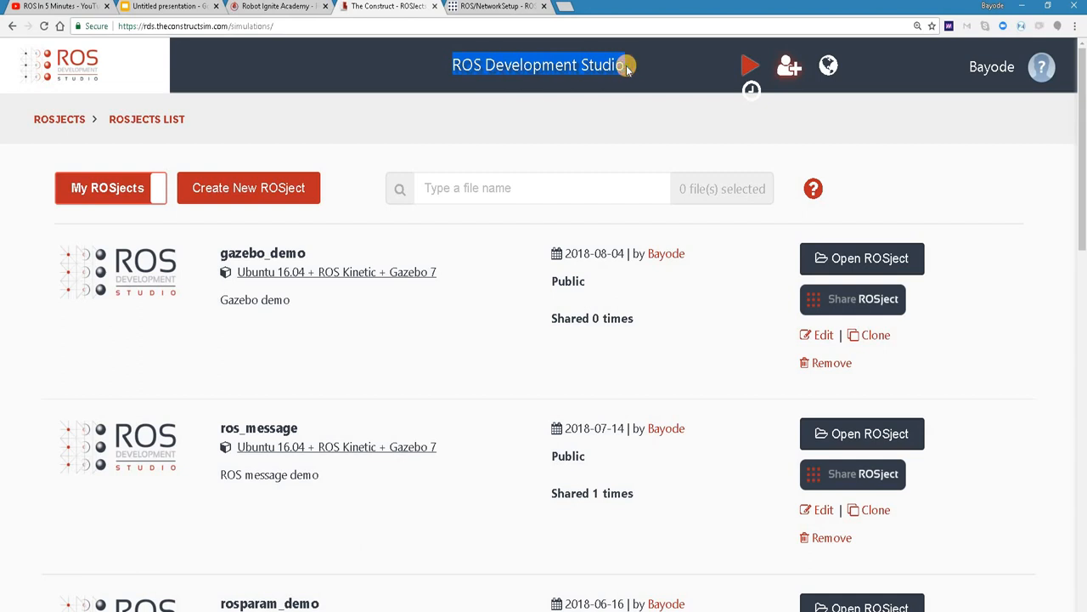
{"action": "mouse_move", "coordinate": [548, 109]}
{"action": "type", "text": "ros_ip_demo"}
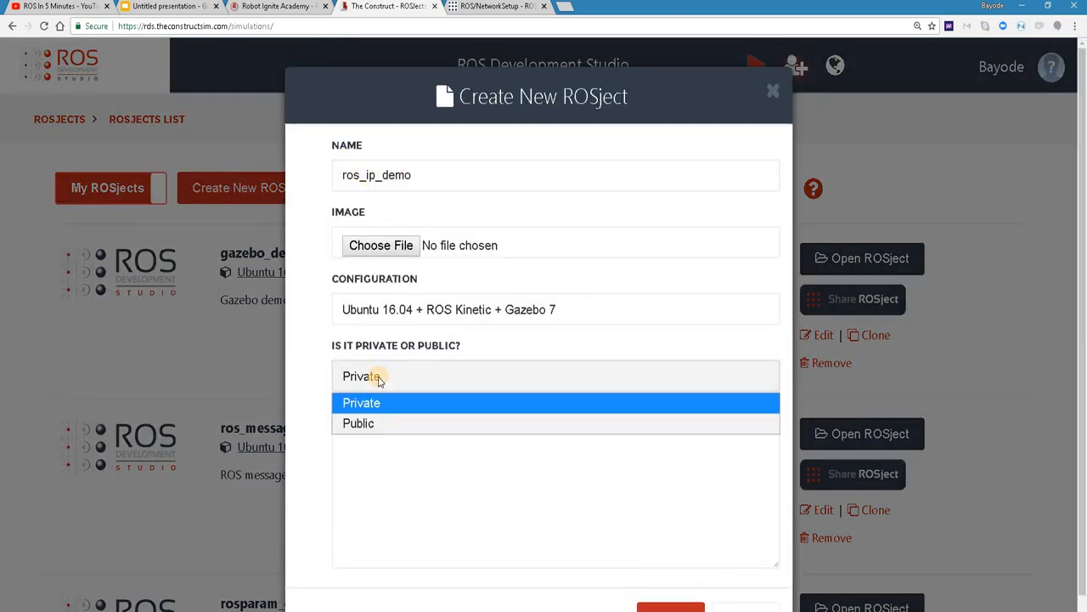
Step: Make the ros_ip_demo ROSject public and dismiss the creation success message
{"action": "left_click", "coordinate": [359, 423]}
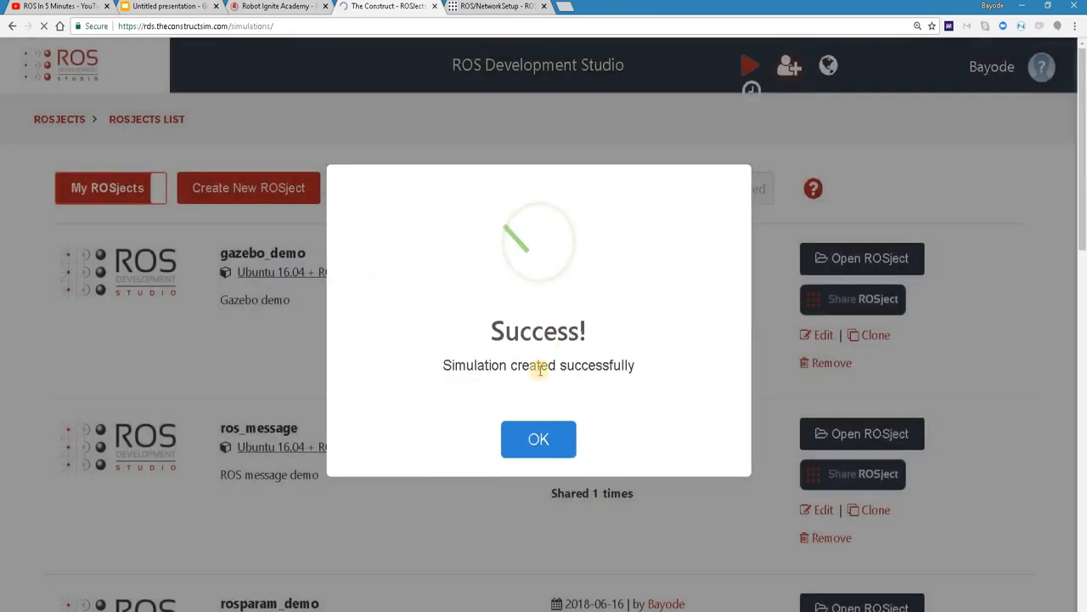
{"action": "left_click", "coordinate": [538, 438]}
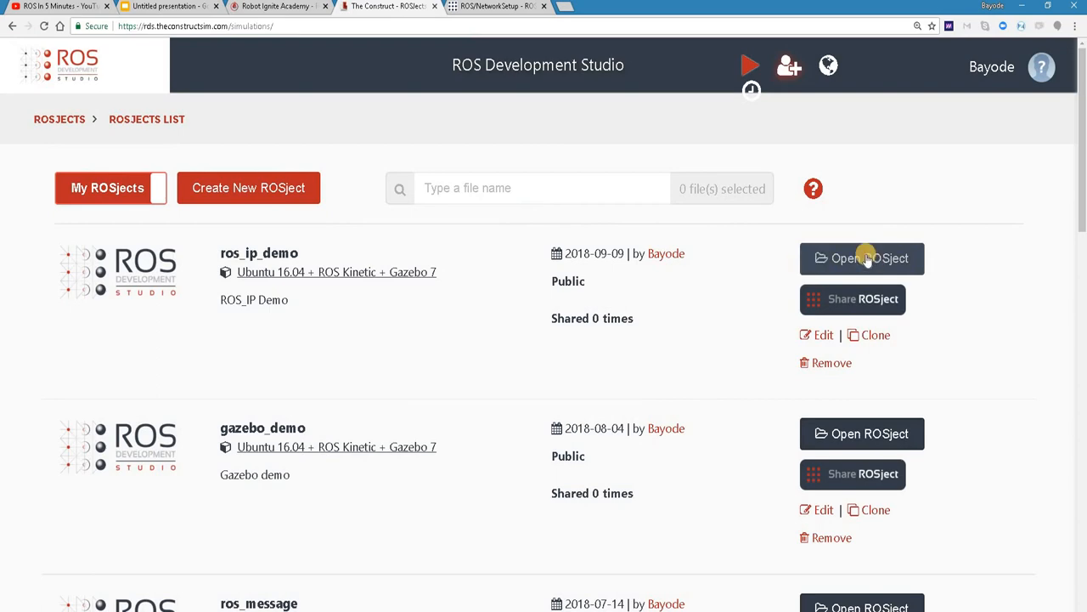
Step: Open ros_ip_demo and launch a Gazebo window and a Shell terminal from Tools
{"action": "left_click", "coordinate": [861, 258]}
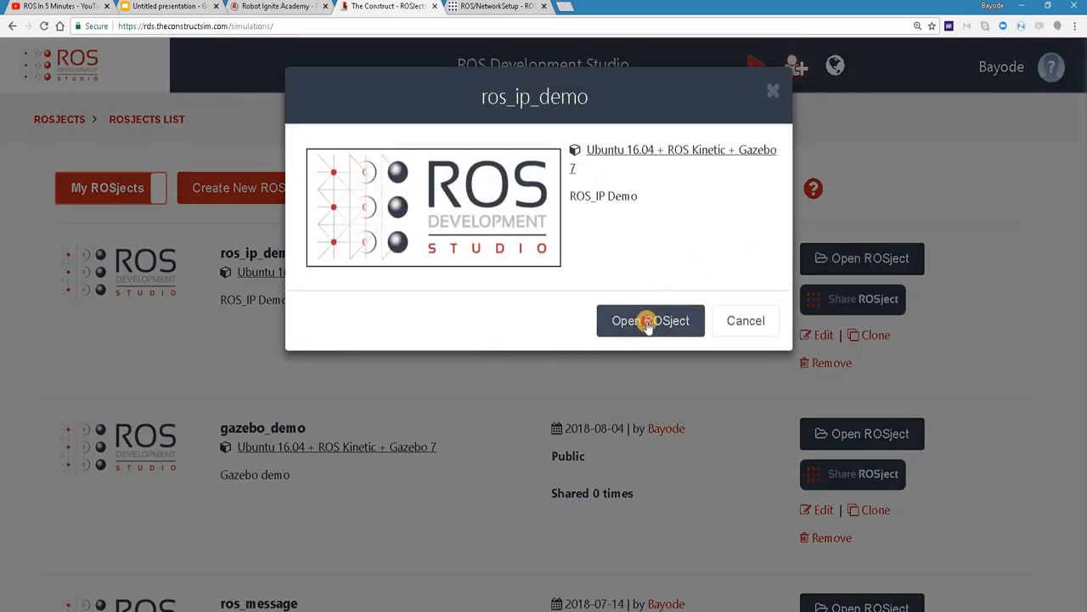
{"action": "left_click", "coordinate": [650, 320]}
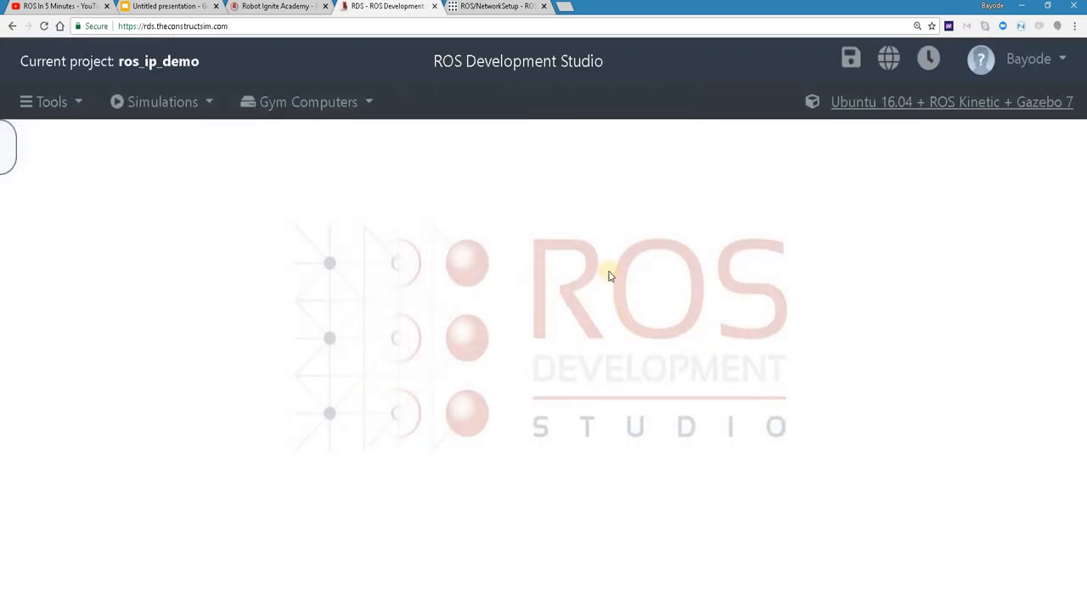
{"action": "mouse_move", "coordinate": [75, 102]}
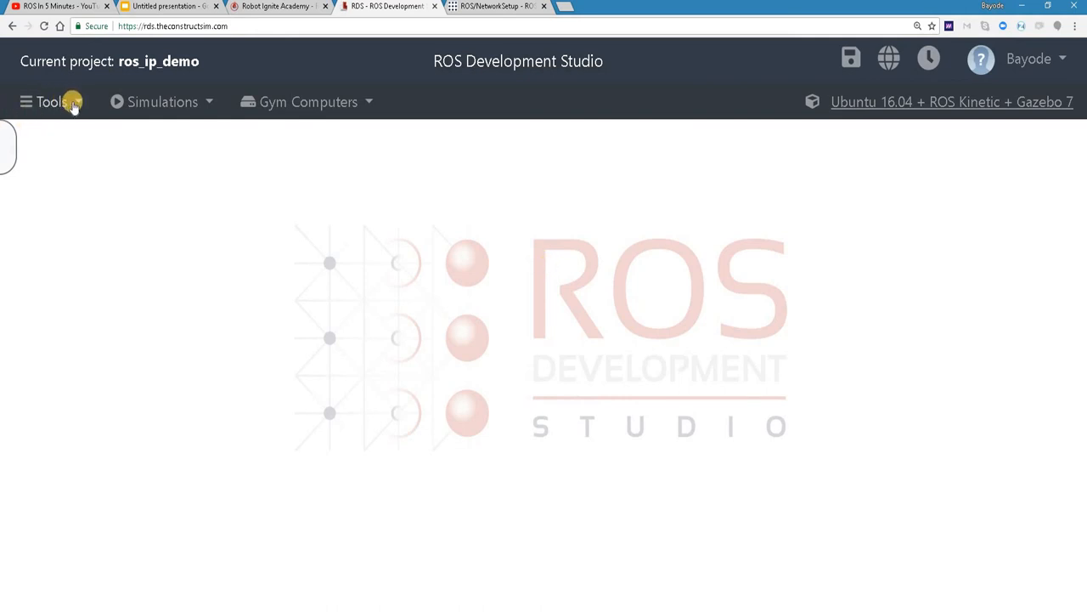
{"action": "left_click", "coordinate": [49, 101]}
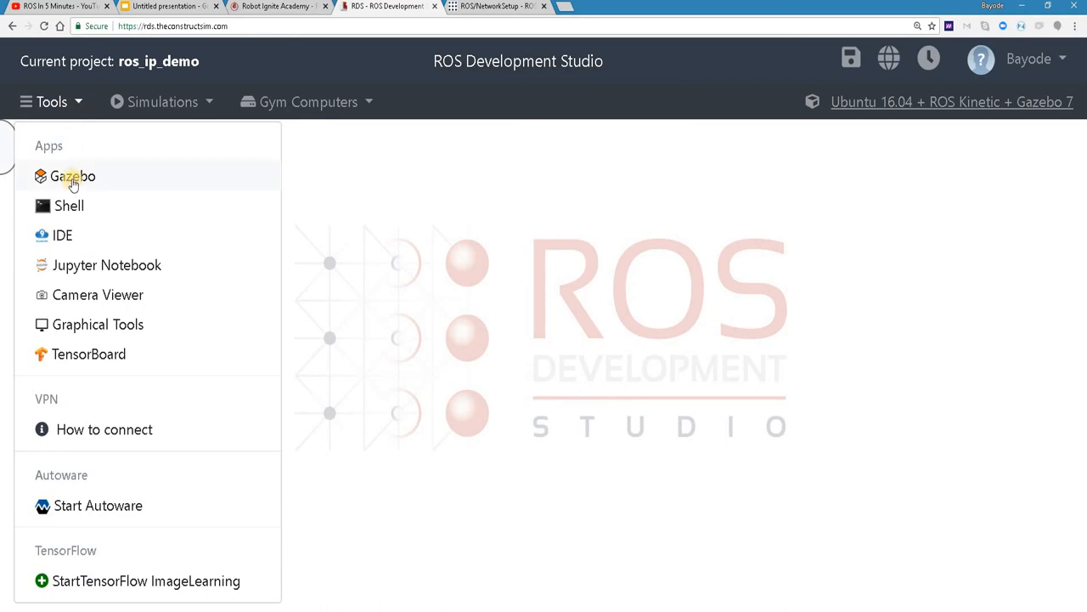
{"action": "left_click", "coordinate": [73, 176]}
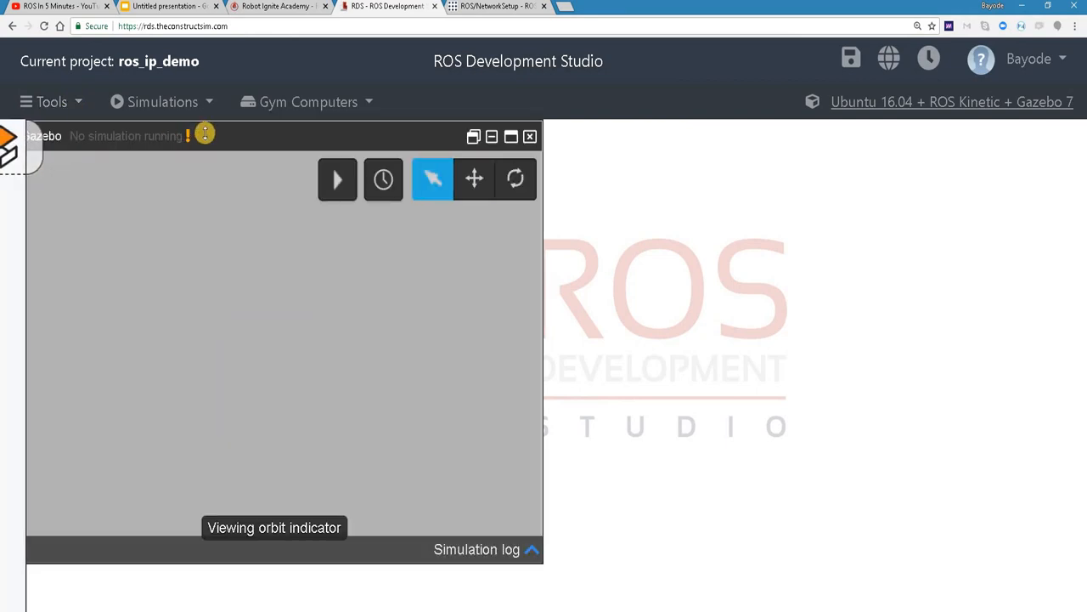
{"action": "left_click", "coordinate": [49, 101]}
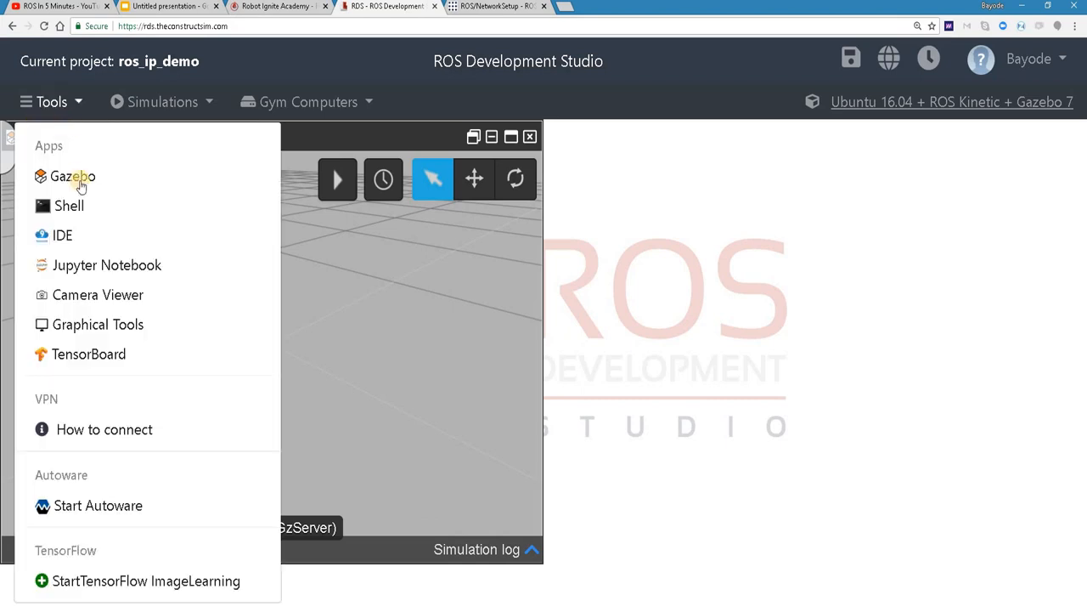
{"action": "left_click", "coordinate": [69, 206]}
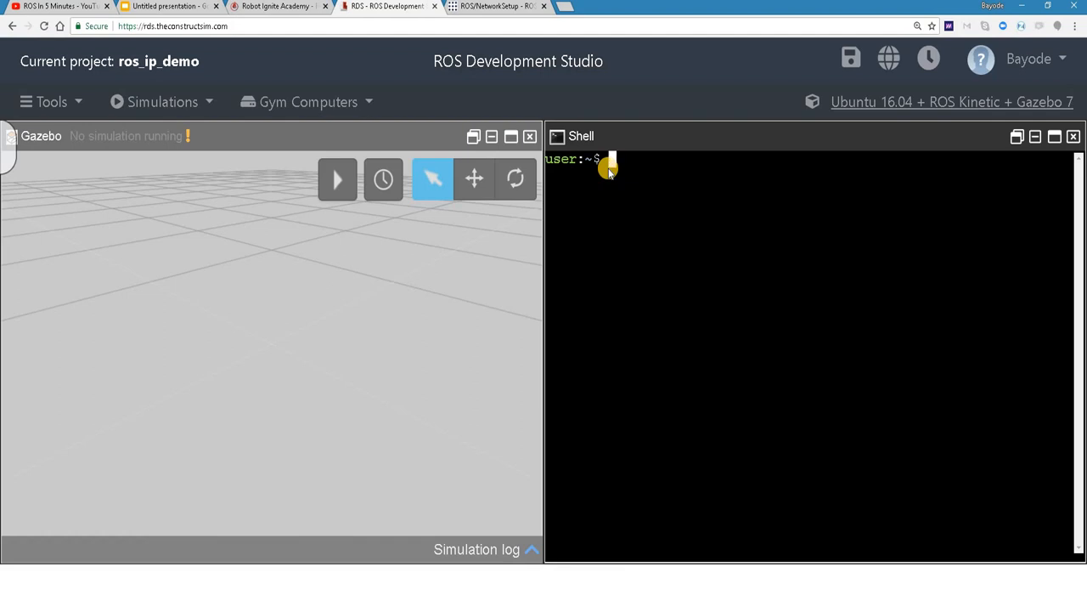
Step: Run roslaunch gazebo_tutorials hello.launch, review the Gazebo output, then stop it with Ctrl+C
{"action": "type", "text": "roslaunc"}
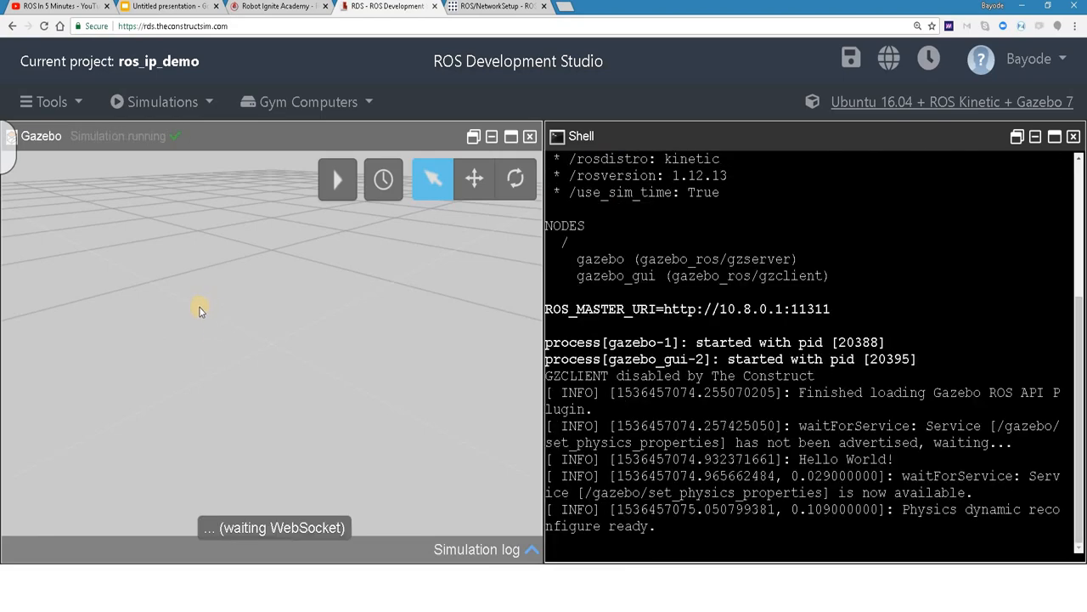
{"action": "mouse_move", "coordinate": [69, 141]}
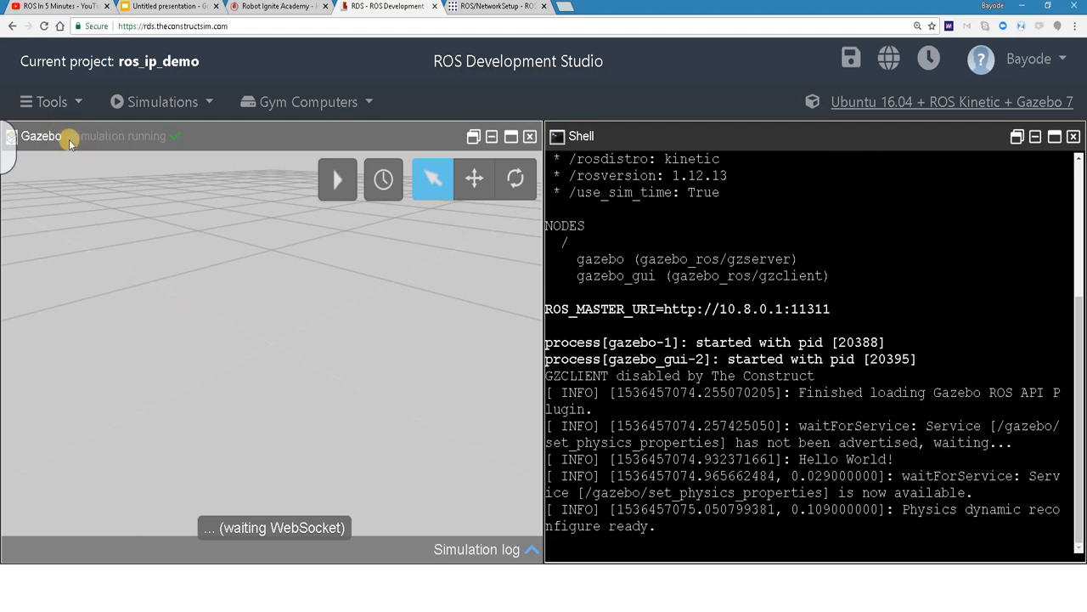
{"action": "left_click", "coordinate": [338, 179]}
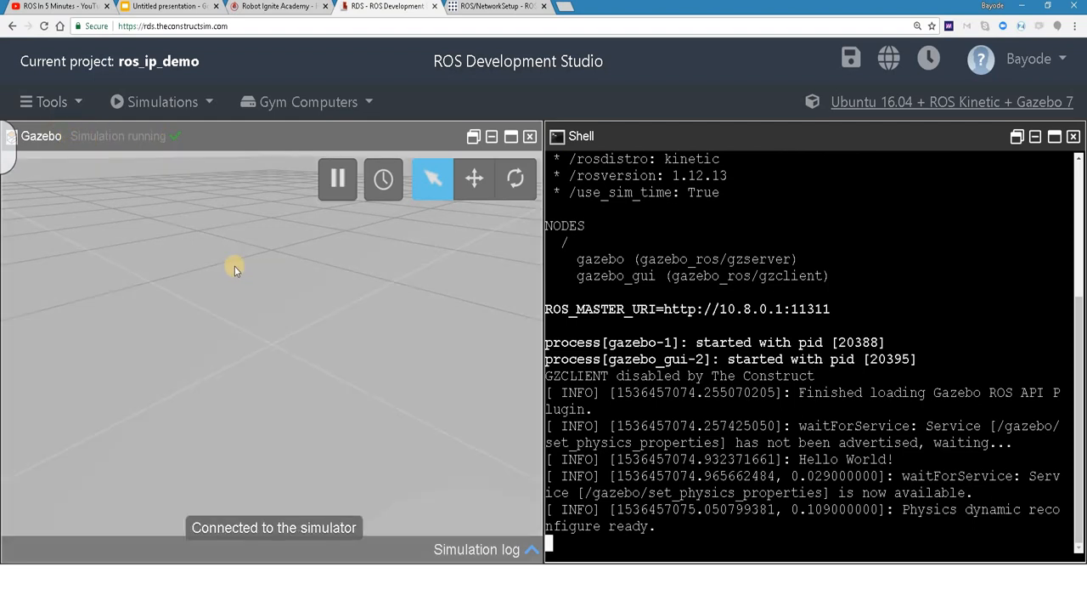
{"action": "mouse_move", "coordinate": [339, 490]}
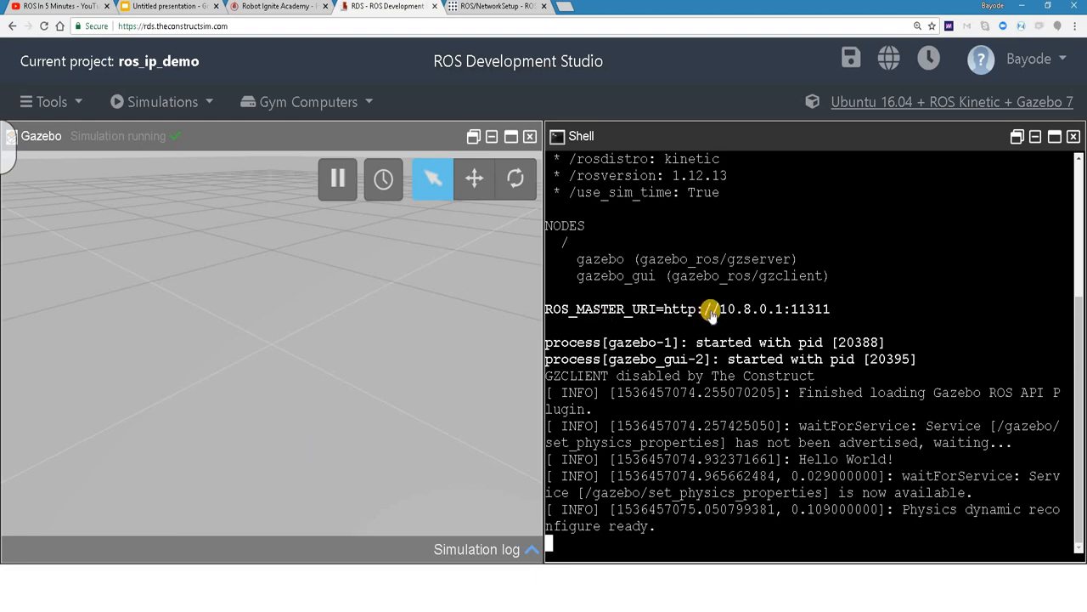
{"action": "mouse_move", "coordinate": [187, 331]}
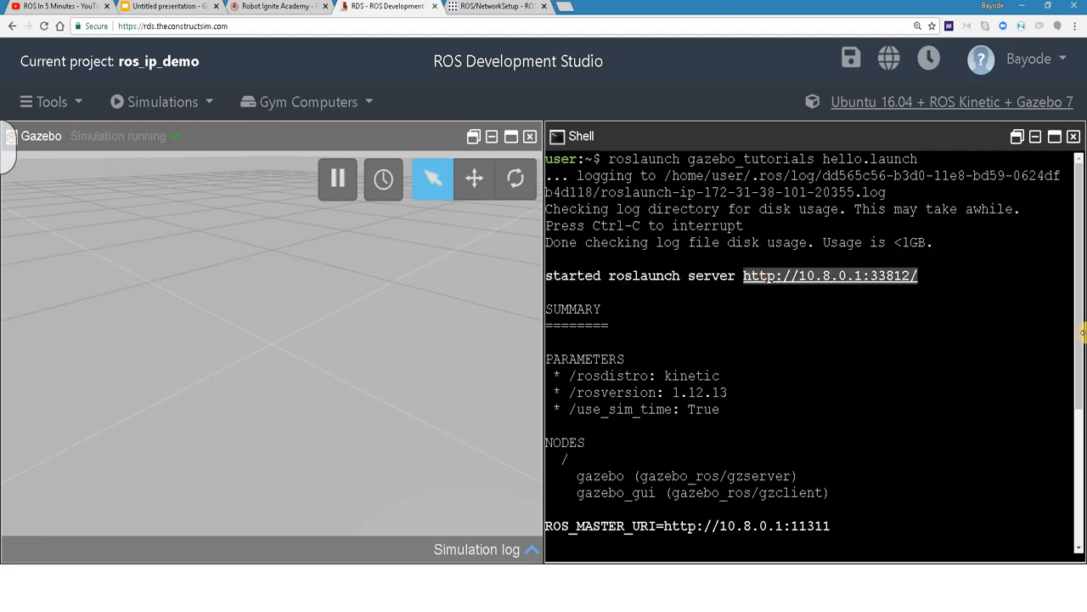
{"action": "scroll", "scroll_direction": "down", "scroll_amount": 3}
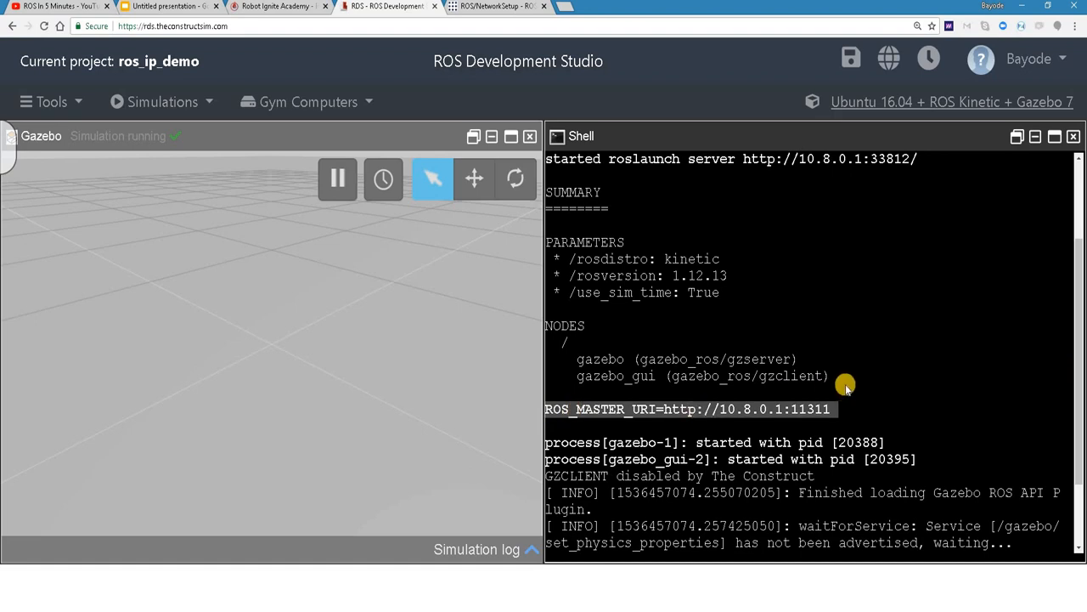
{"action": "mouse_move", "coordinate": [819, 168]}
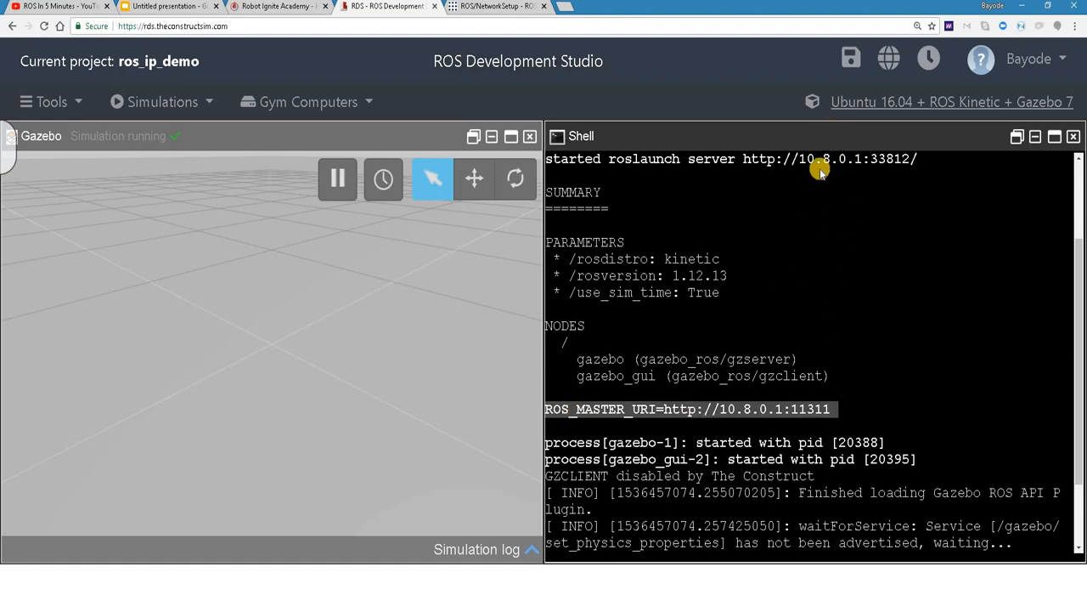
{"action": "mouse_move", "coordinate": [753, 417]}
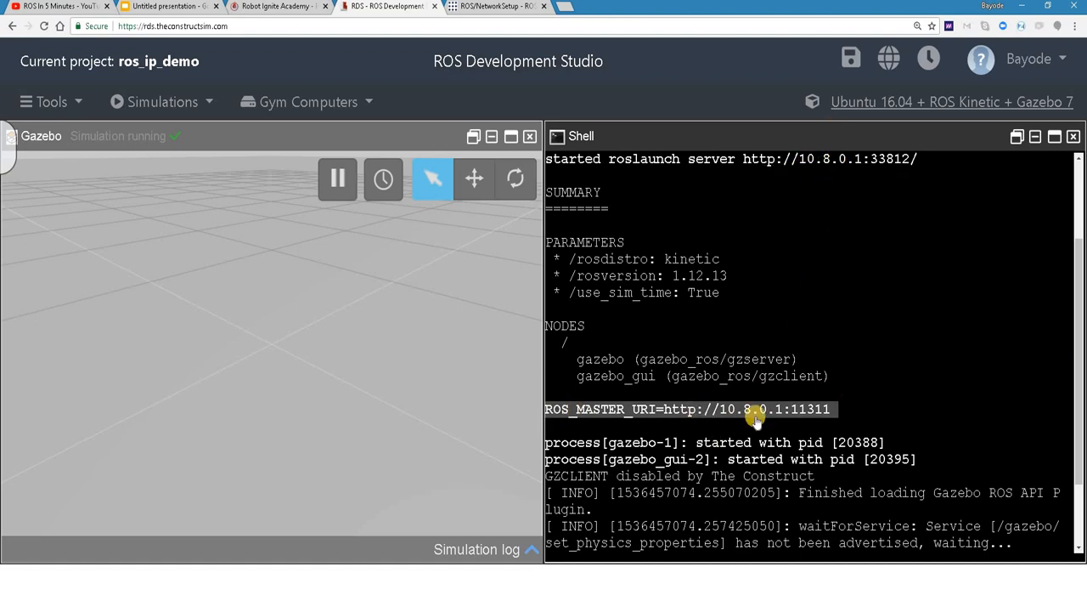
{"action": "scroll", "scroll_direction": "down", "scroll_amount": 3}
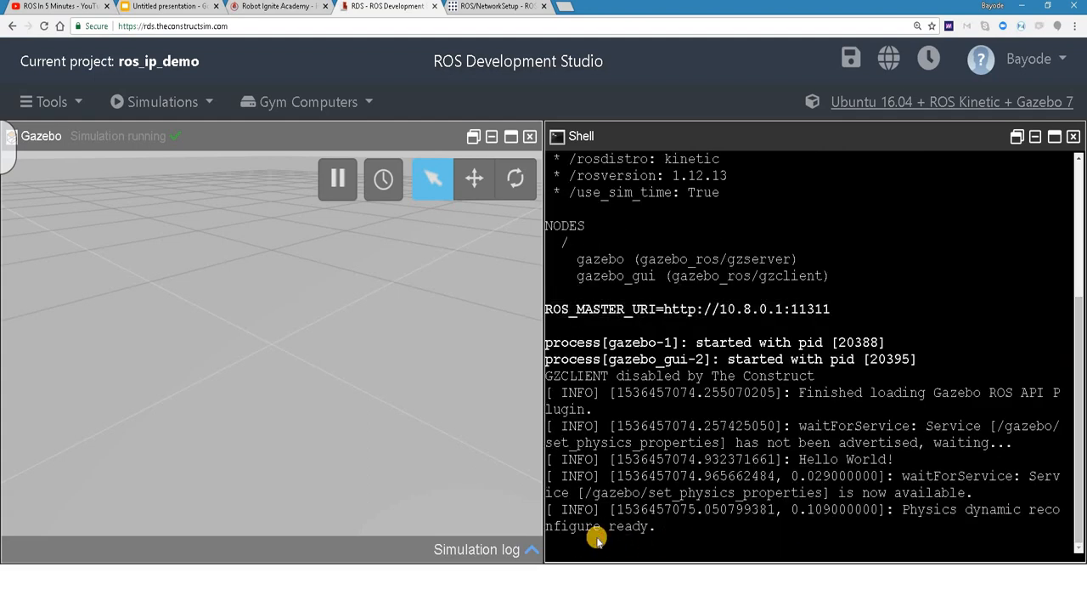
{"action": "type", "text": "roslaunch gazebo_tutorials hello.launch"}
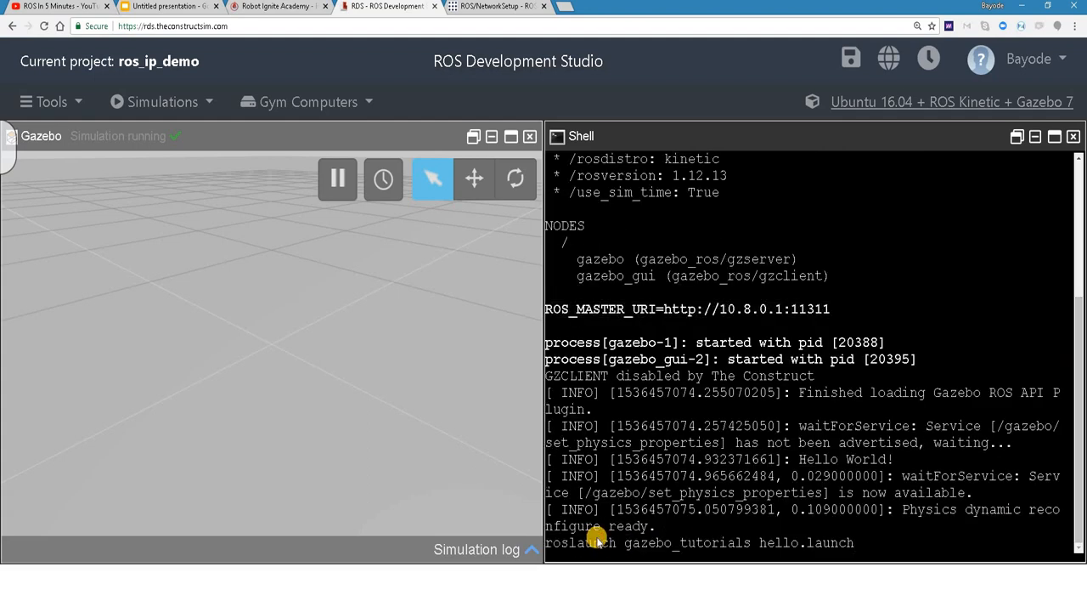
{"action": "key", "text": "ctrl+c"}
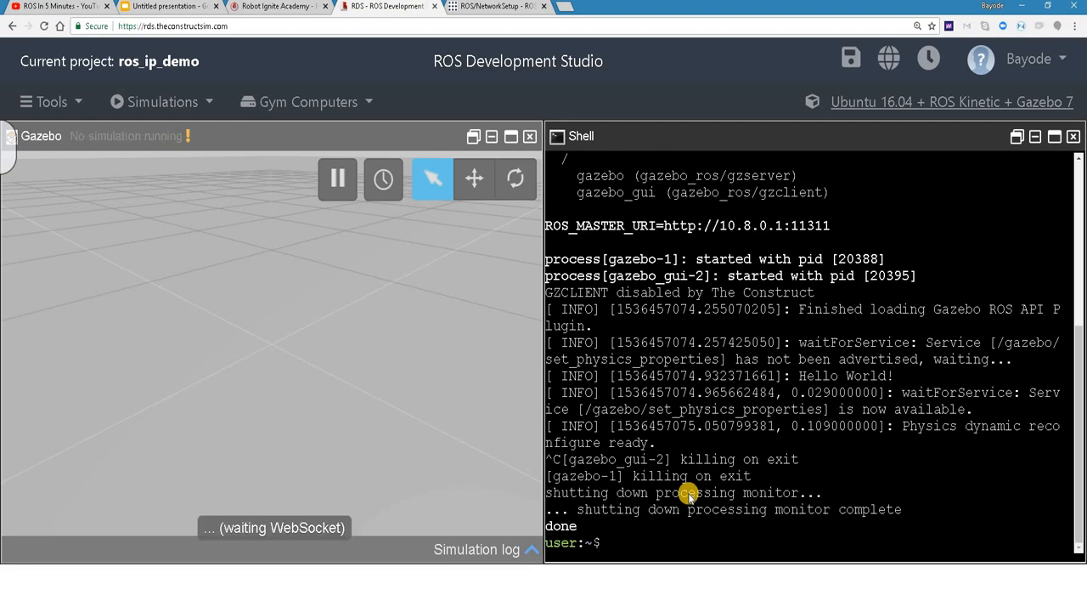
Step: Run 'ROS_IP= roslaunch gazebo_tutorials hello.launch' and scroll through the invalid ROS_IP warnings
{"action": "type", "text": "roslaunch gazebo_tutorials hello.launch"}
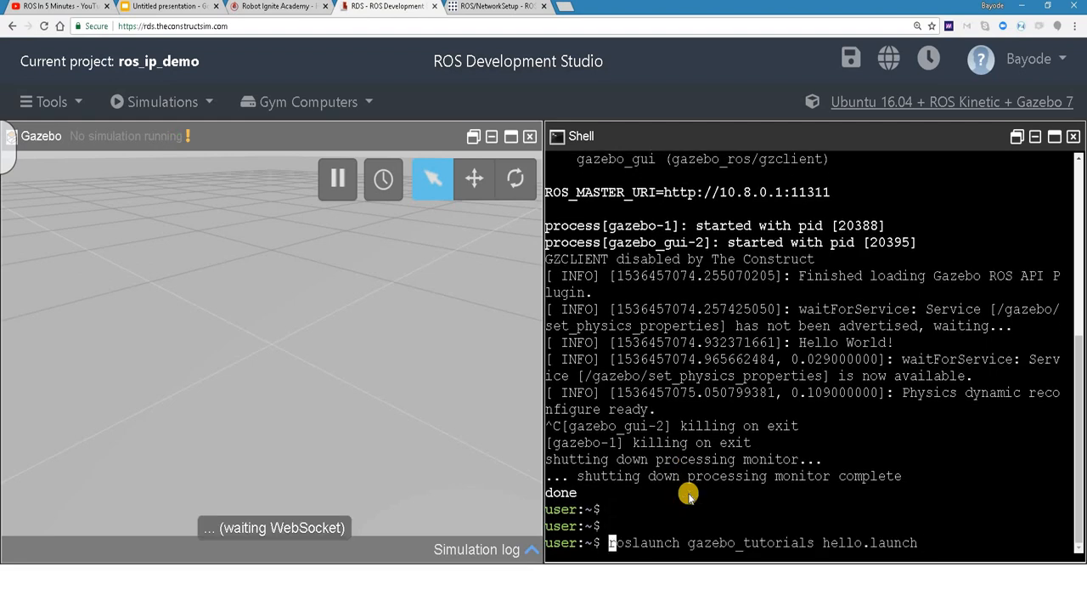
{"action": "type", "text": "ROS_IP="}
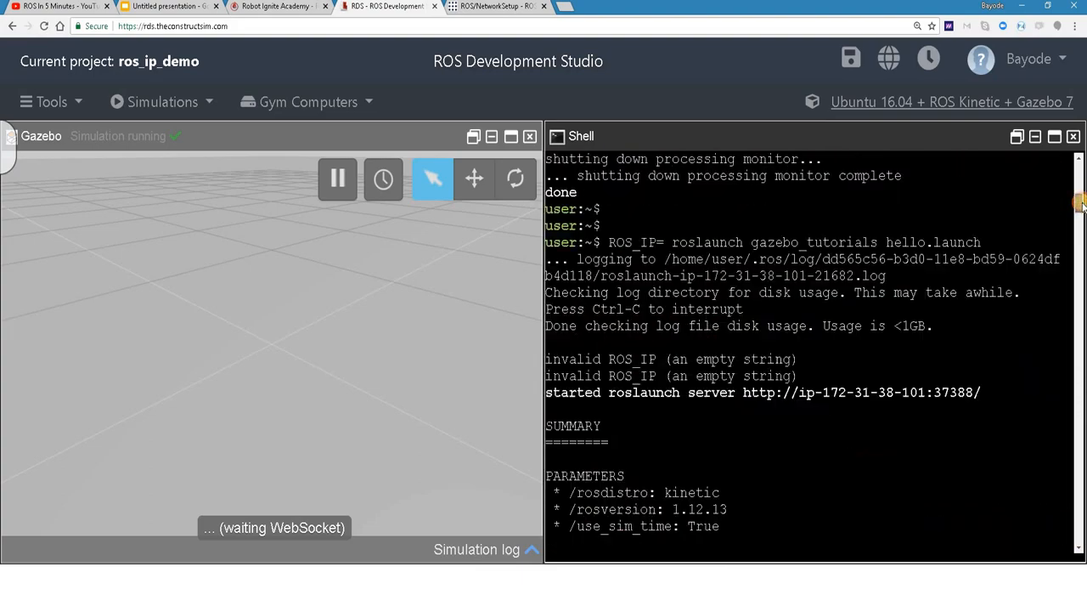
{"action": "scroll", "scroll_direction": "down", "scroll_amount": 3}
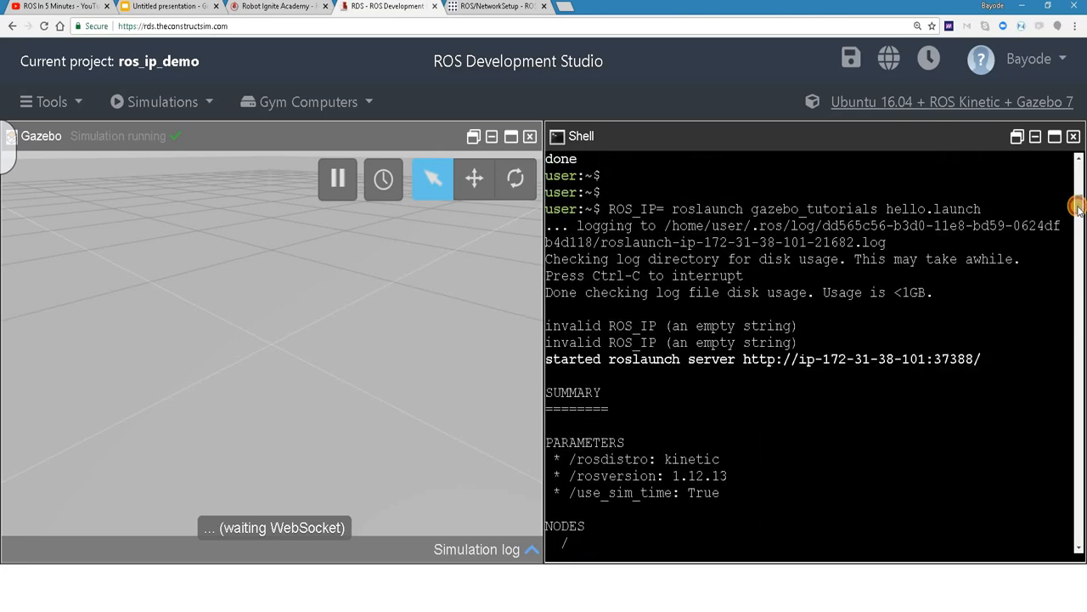
{"action": "scroll", "scroll_direction": "down", "scroll_amount": 3}
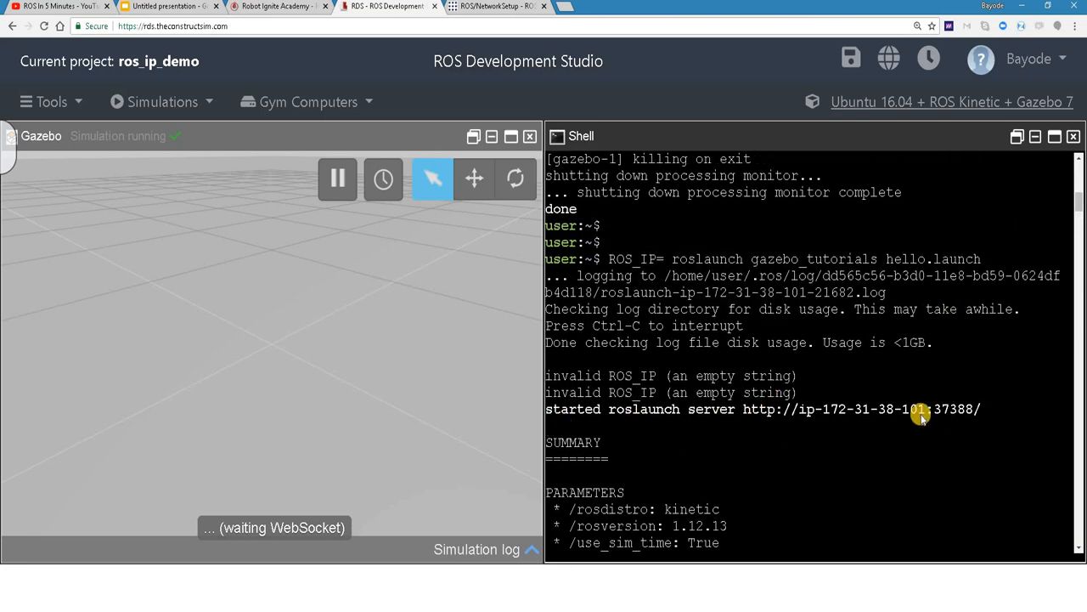
{"action": "mouse_move", "coordinate": [888, 416]}
{"action": "type", "text": "roslaunch gazebo_tutorials hello.launch"}
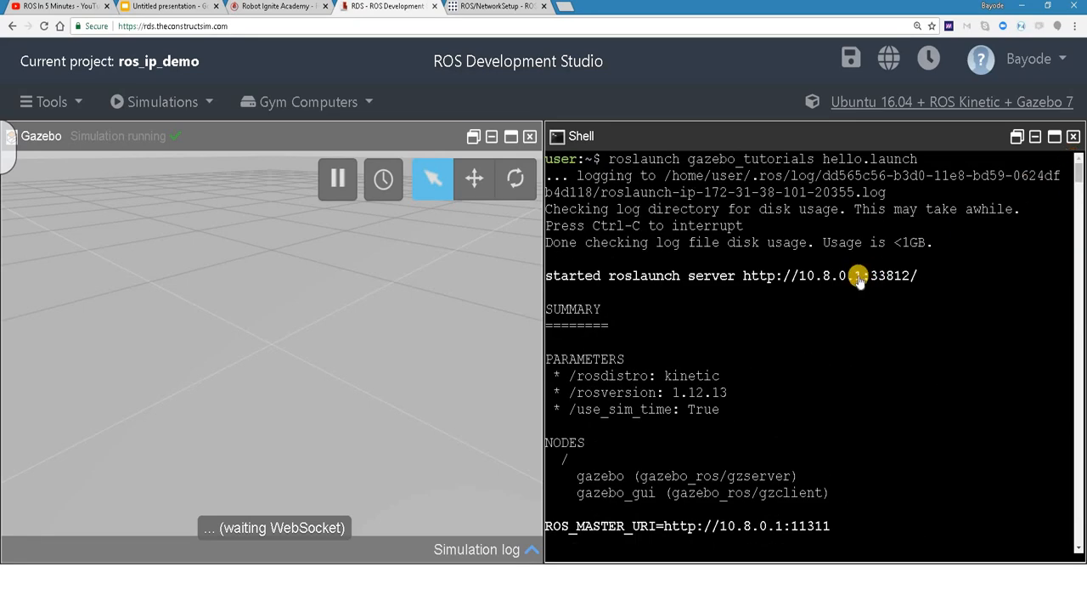
Step: Scroll through the empty-ROS_IP launch's couldn't resolve publisher host errors
{"action": "type", "text": "ROS_IP= roslaunch gazebo_tutorials hello.launch"}
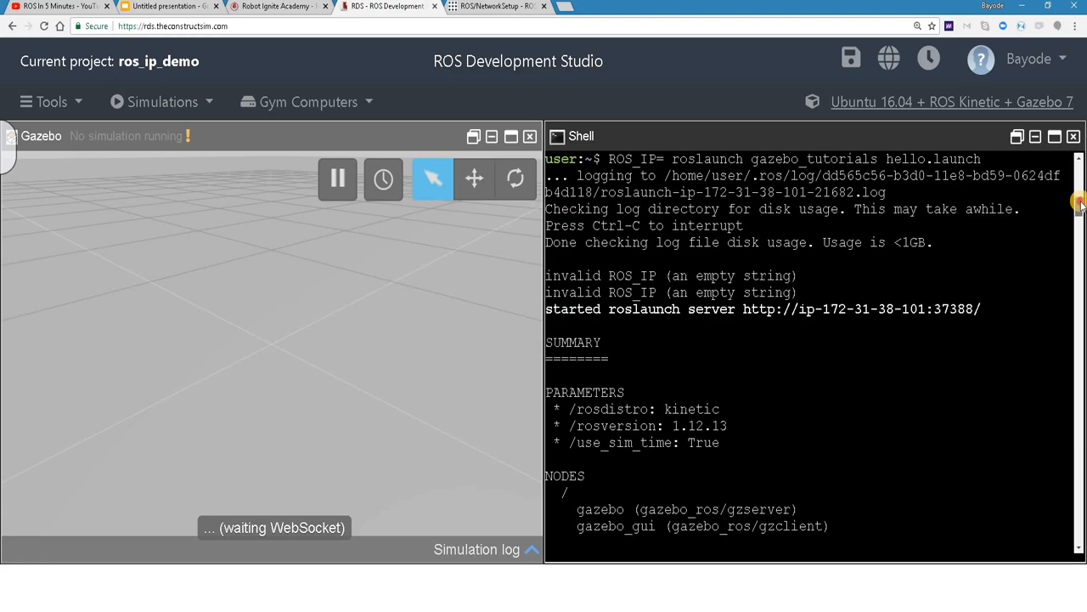
{"action": "scroll", "scroll_direction": "down", "scroll_amount": 3}
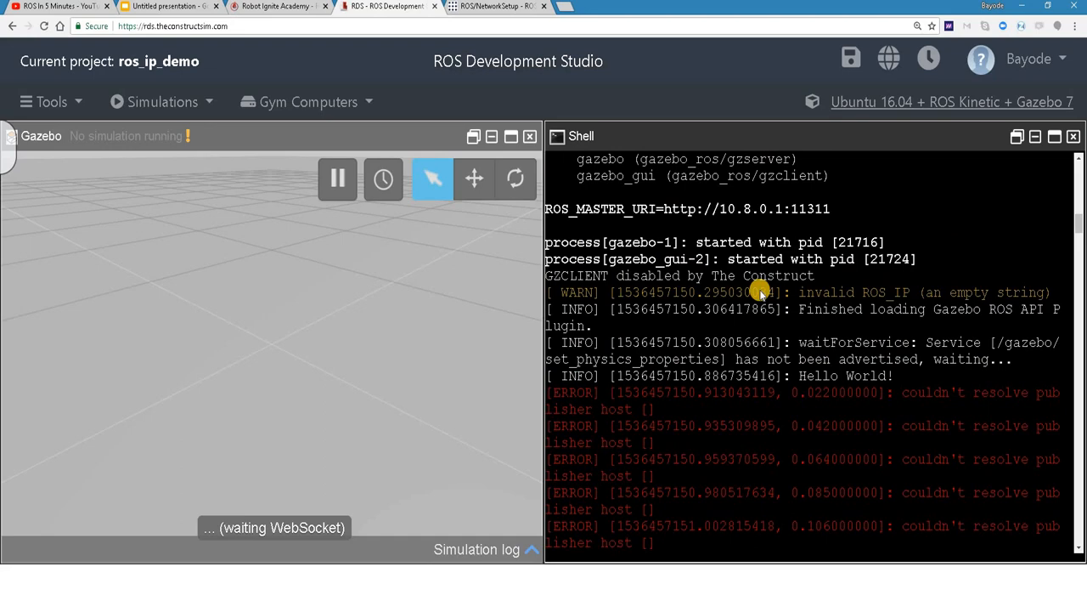
{"action": "mouse_move", "coordinate": [760, 385]}
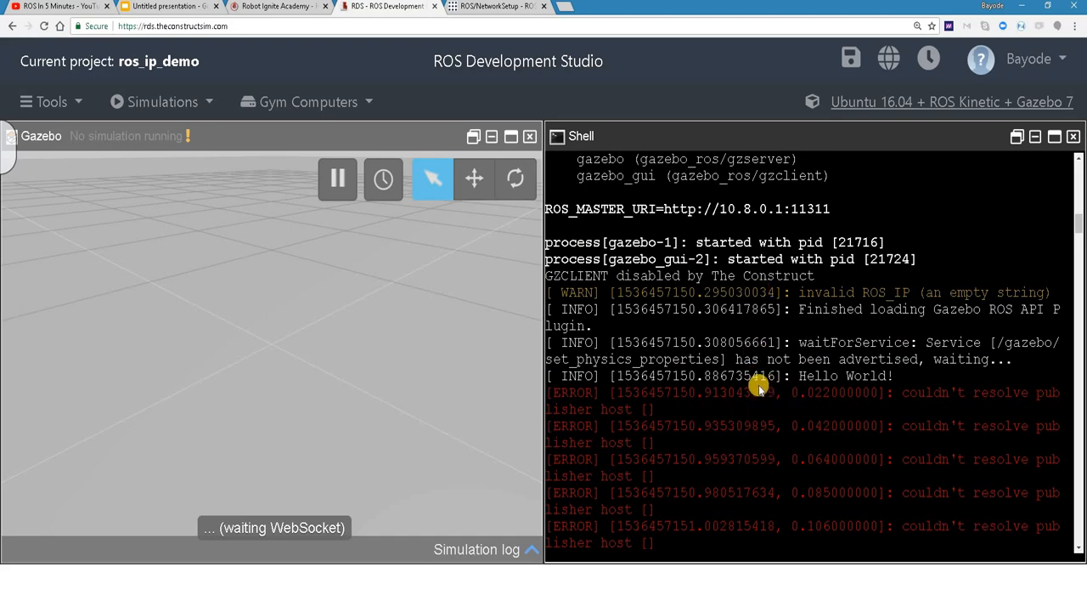
{"action": "mouse_move", "coordinate": [903, 405]}
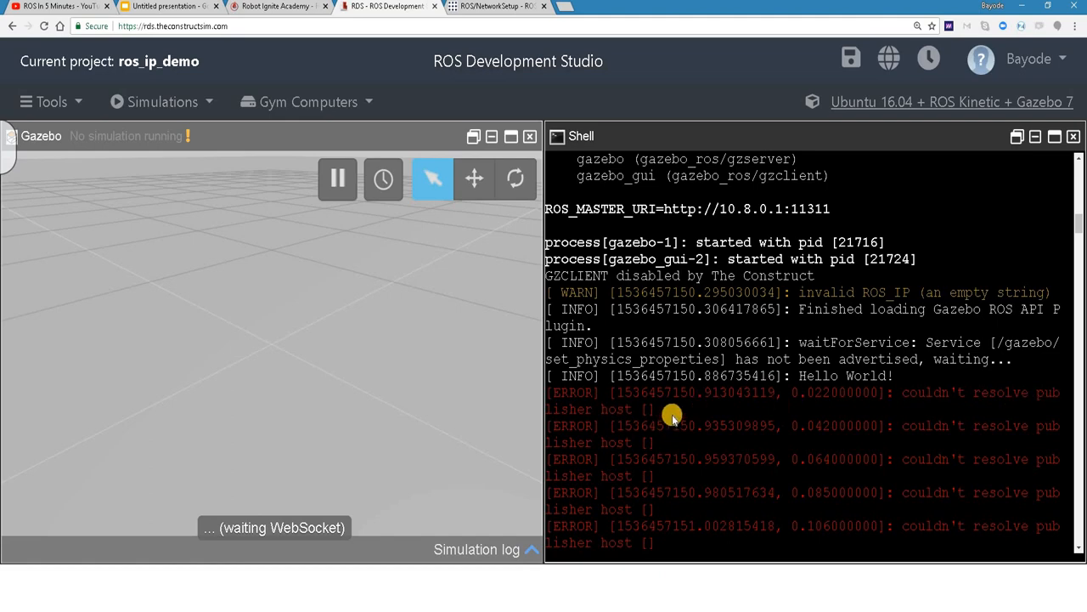
{"action": "mouse_move", "coordinate": [769, 292]}
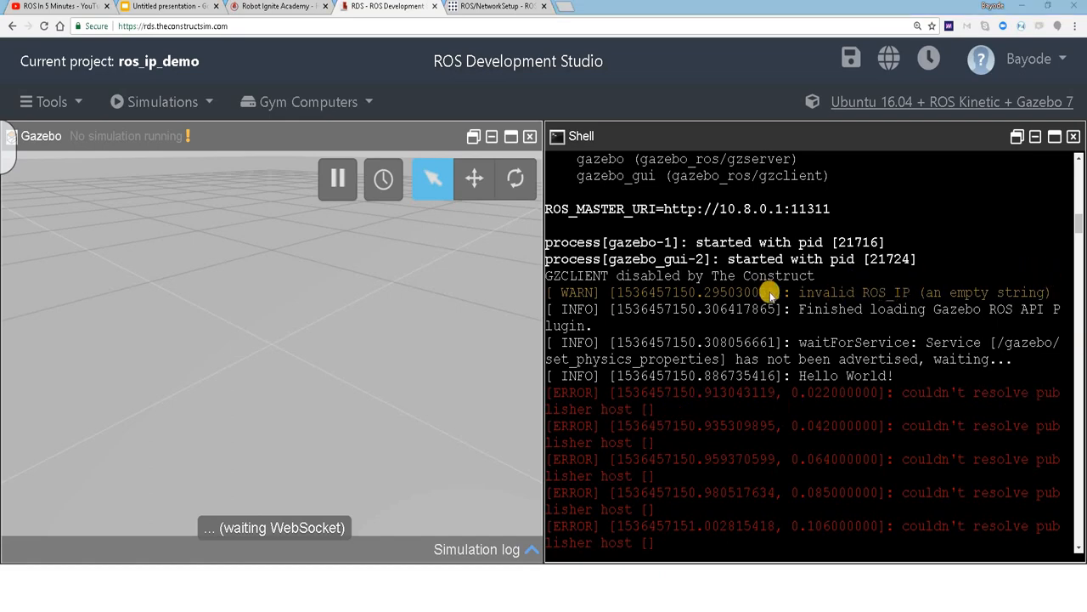
{"action": "mouse_move", "coordinate": [924, 296]}
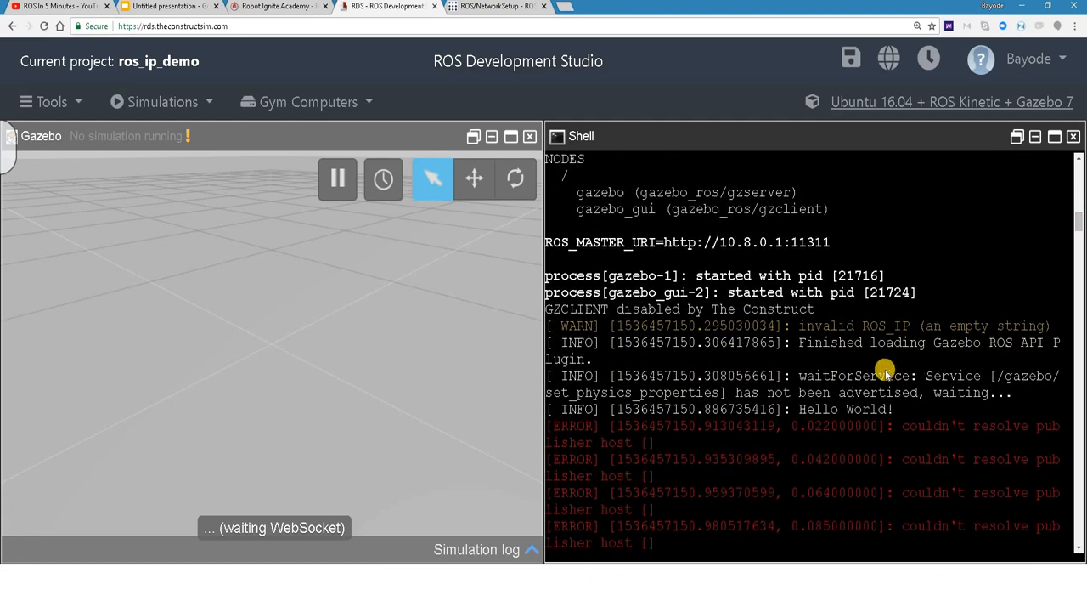
{"action": "mouse_move", "coordinate": [950, 361]}
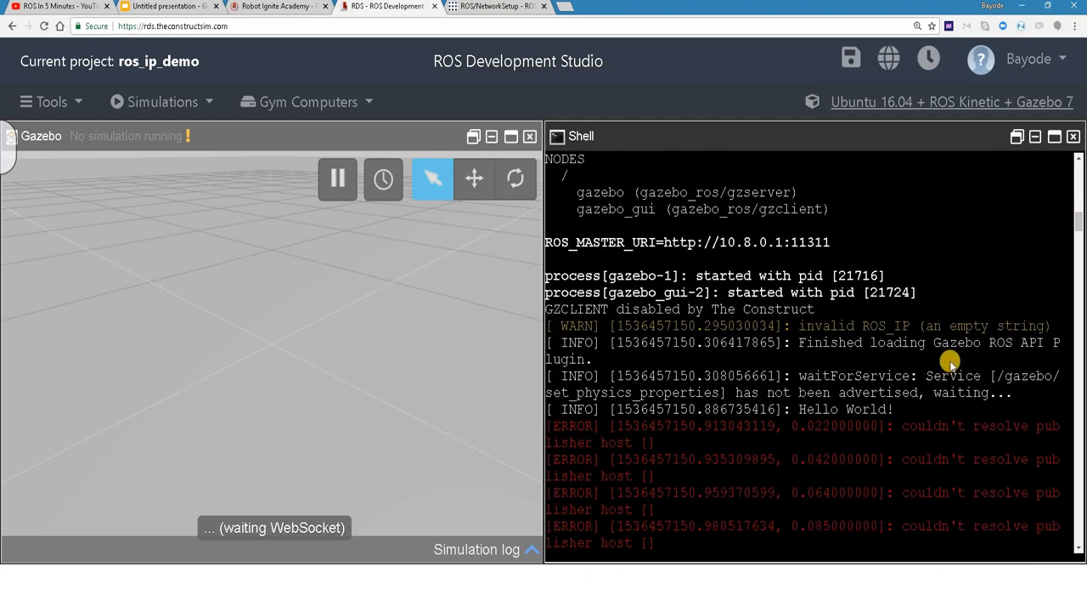
{"action": "mouse_move", "coordinate": [900, 481]}
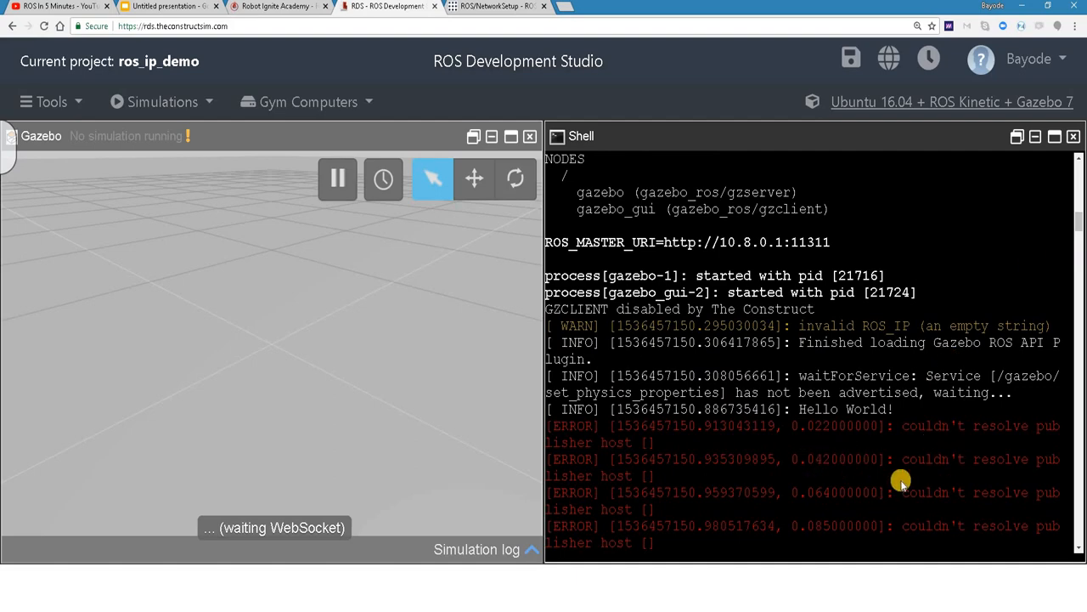
{"action": "scroll", "scroll_direction": "down", "scroll_amount": 3}
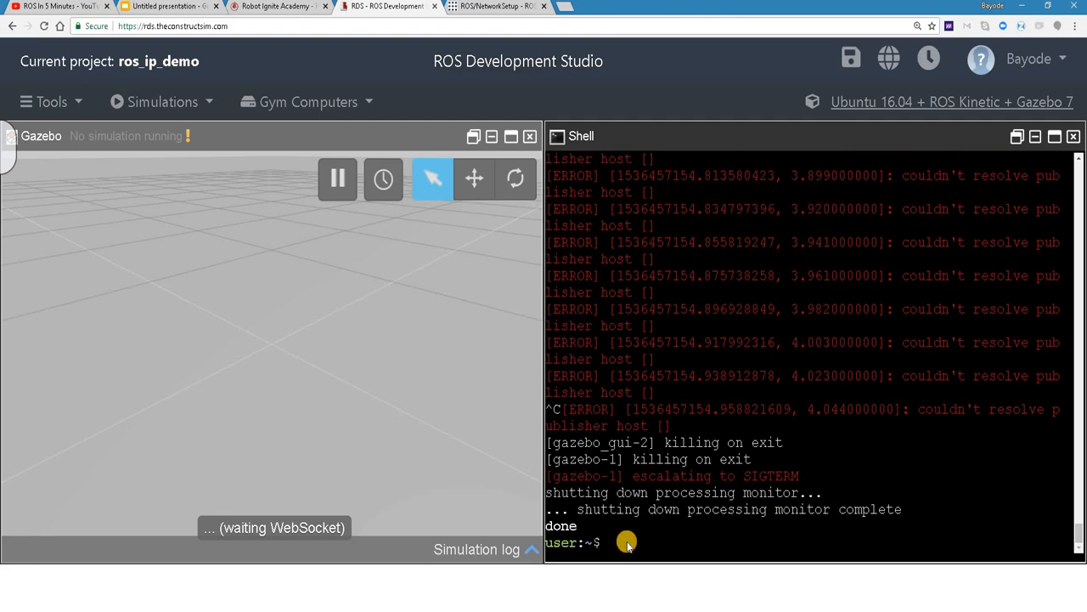
{"action": "type", "text": "ho $"}
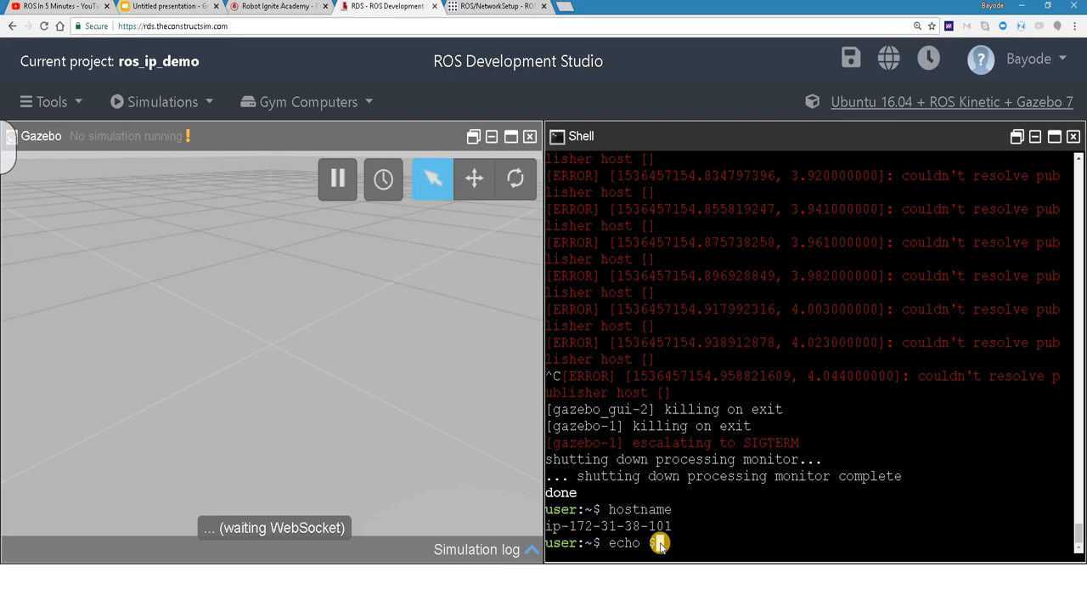
{"action": "type", "text": "ROS_IP"}
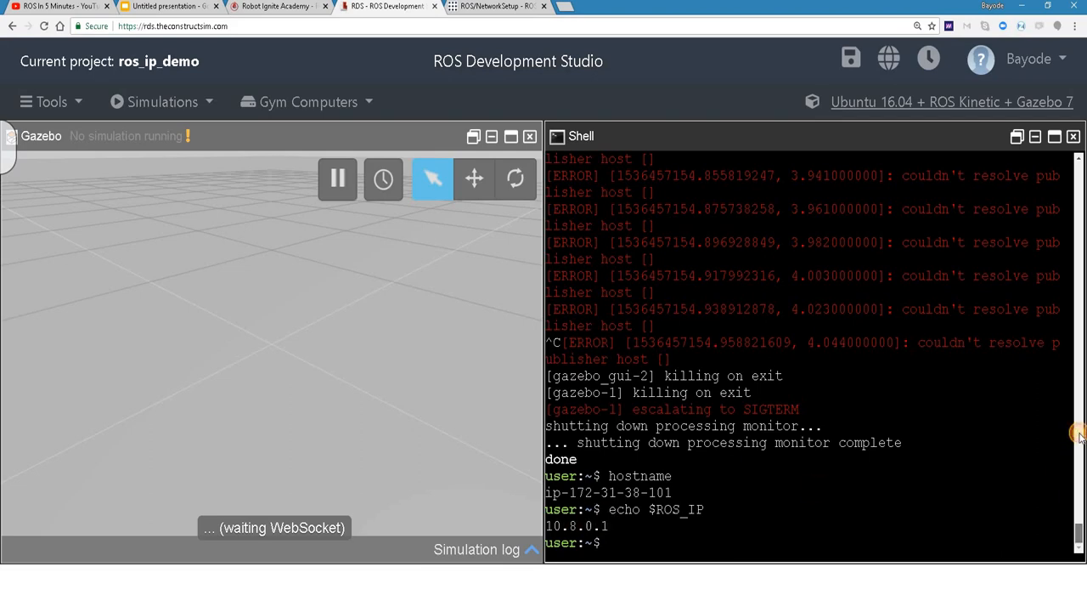
{"action": "scroll", "scroll_direction": "down", "scroll_amount": 3}
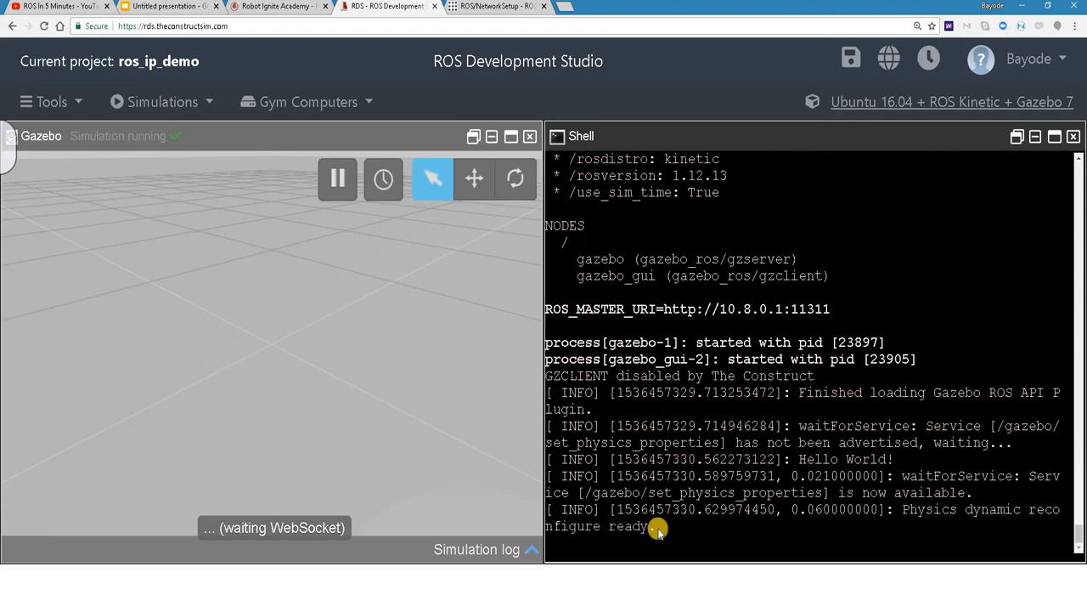
Step: Stop the clean launch with Ctrl+C and enter 'ROS_IP=10.8.0.1 roslaunch gazebo_tutorials hello.launch'
{"action": "left_click", "coordinate": [338, 178]}
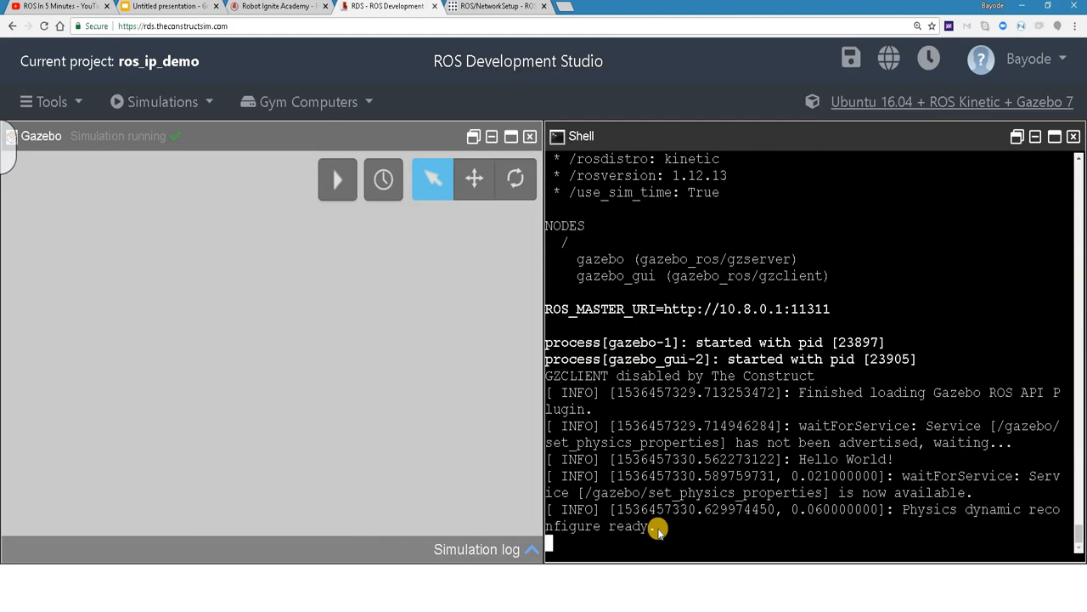
{"action": "left_click", "coordinate": [337, 178]}
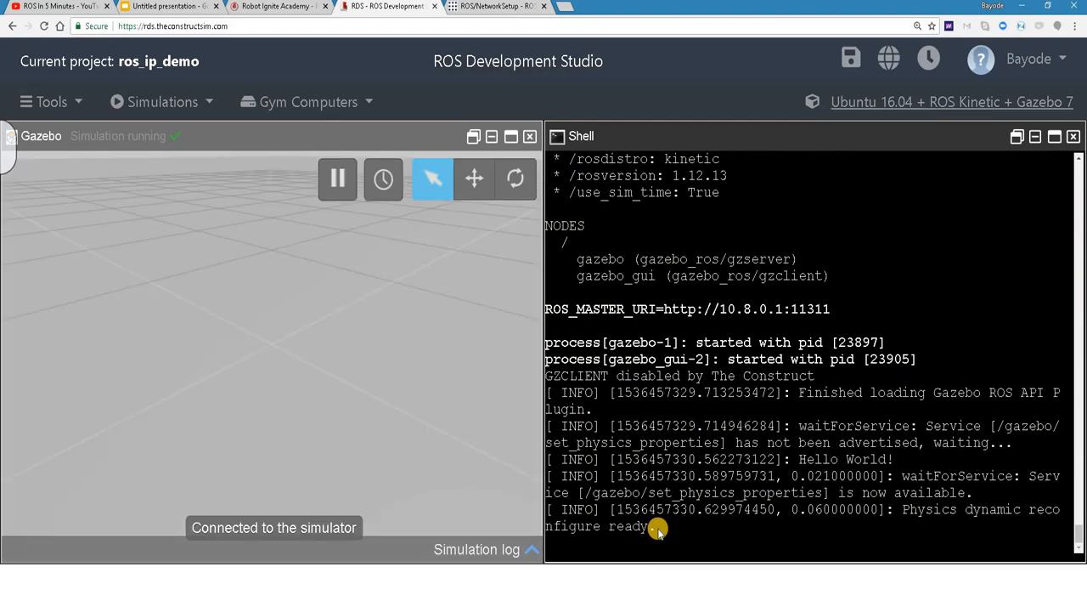
{"action": "key", "text": "ctrl+c"}
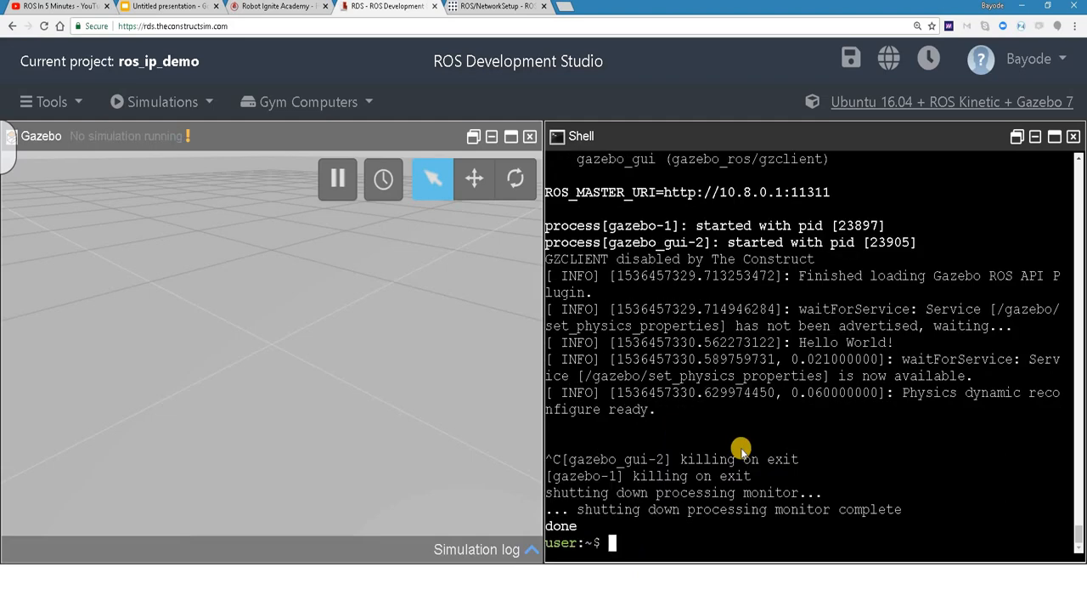
{"action": "type", "text": "ROS_IP=10.8.0.1 roslaunch gazebo_tutorials hello.launch"}
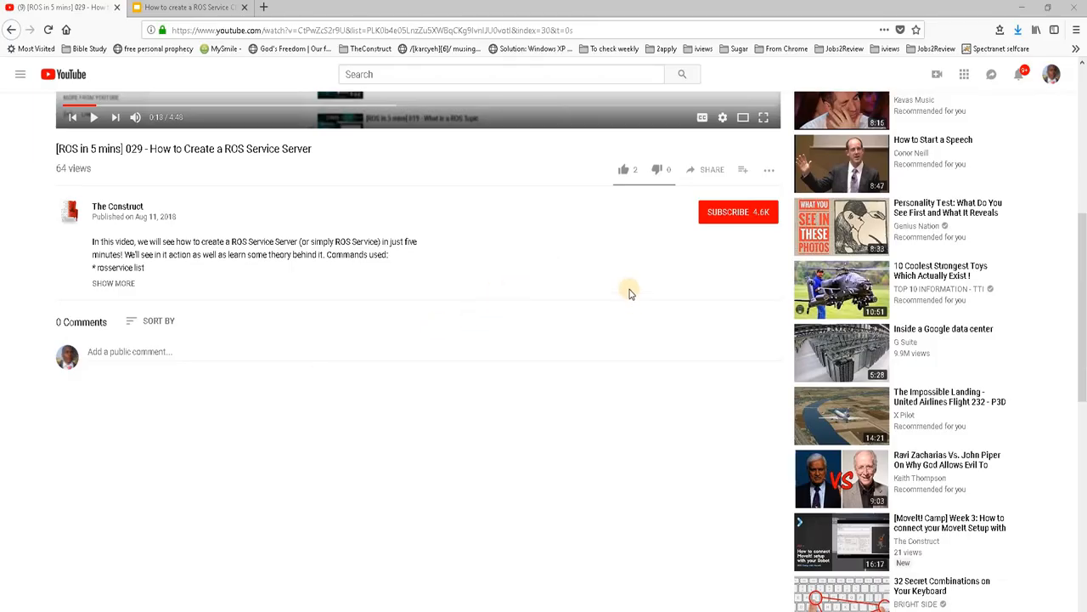
Step: Like the ROS Service Server video, subscribe to its channel, and select the Comments heading
{"action": "left_click", "coordinate": [622, 169]}
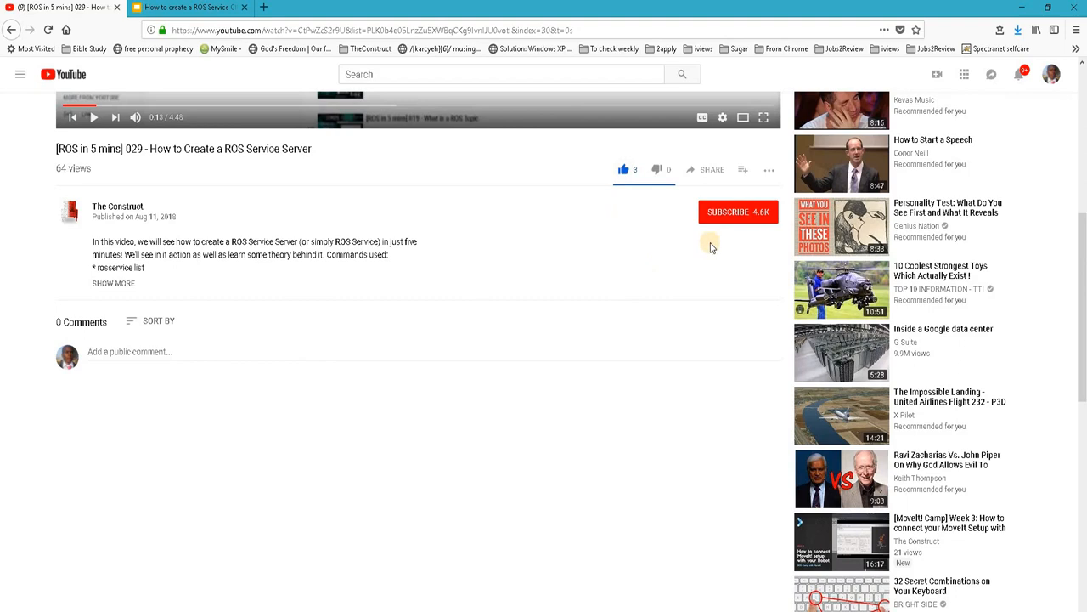
{"action": "left_click", "coordinate": [737, 211]}
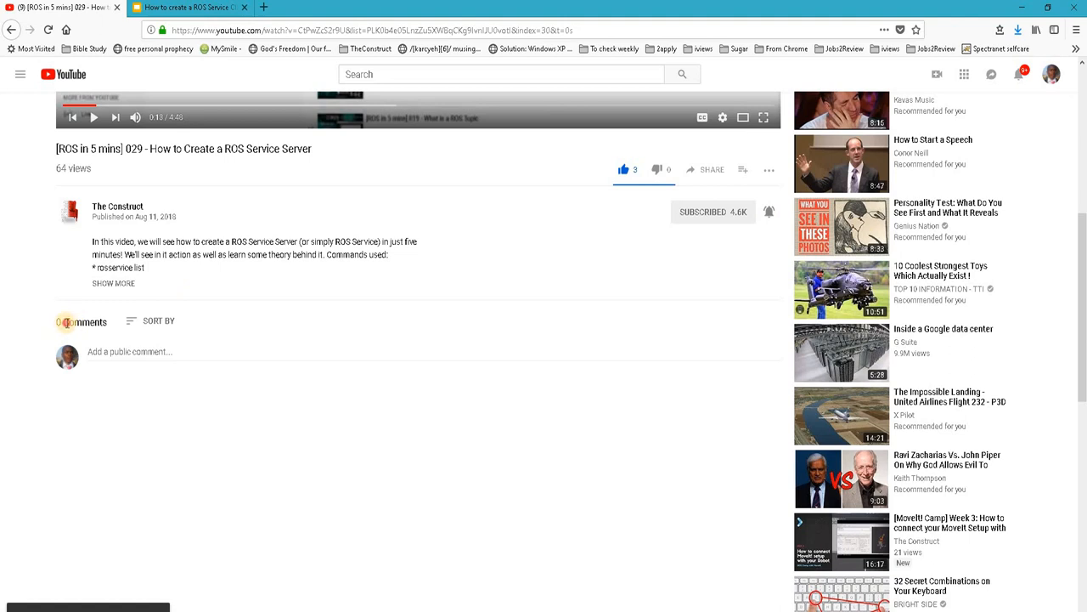
{"action": "double_click", "coordinate": [83, 321]}
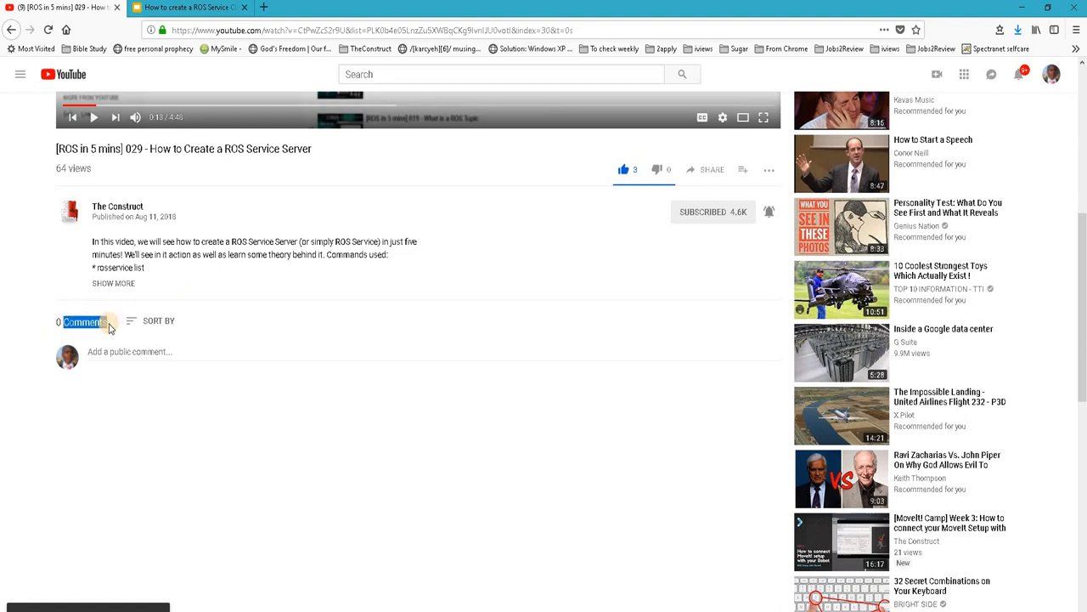